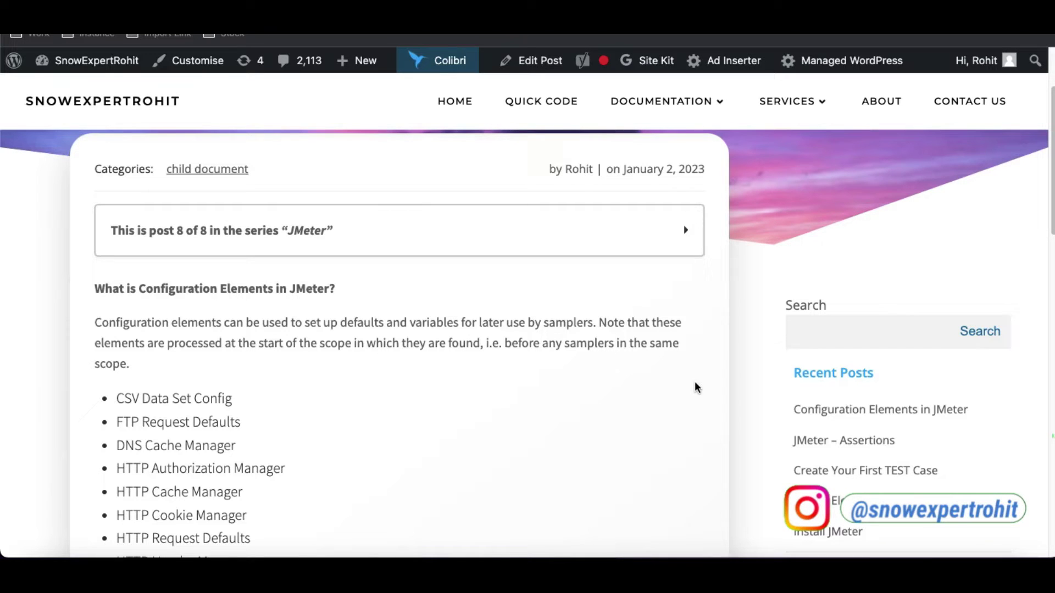
mouse_move(642, 245)
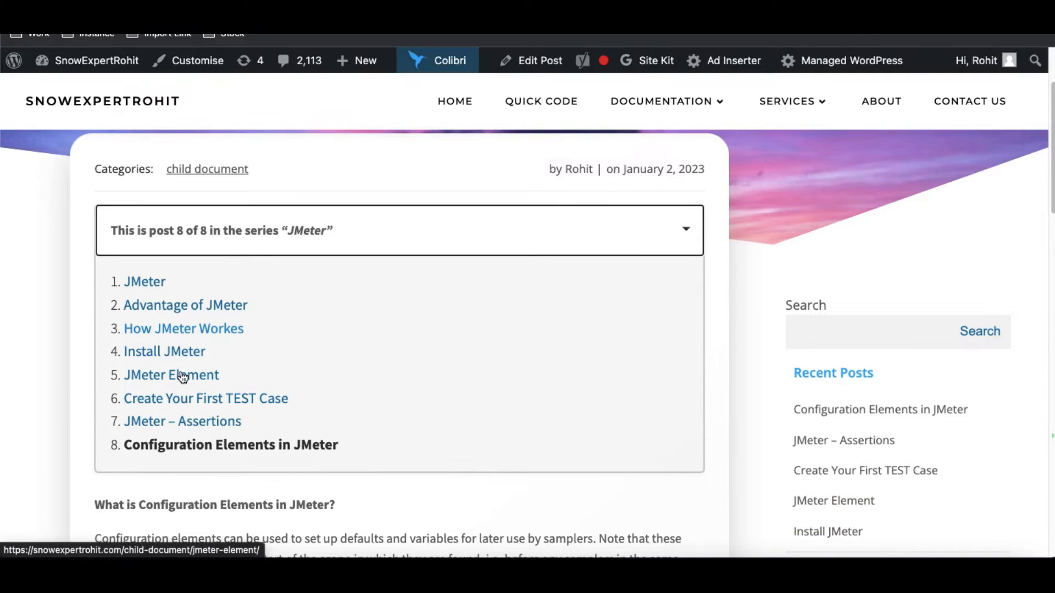
- Open the 'JMeter Element' post, number 5 of 8, from the expanded series box
left_click(171, 375)
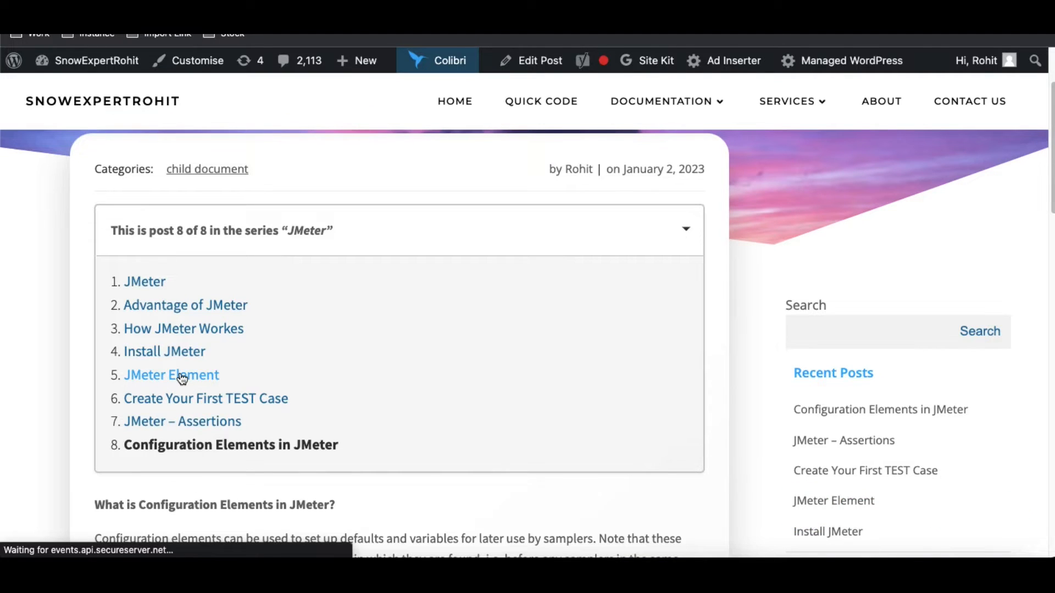
left_click(171, 375)
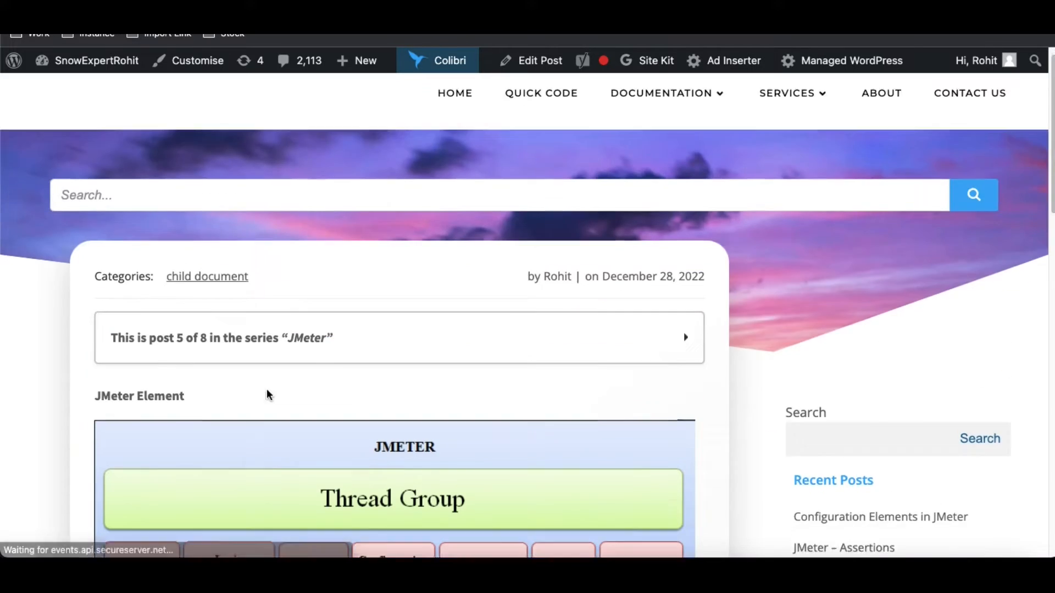
scroll("down", 3)
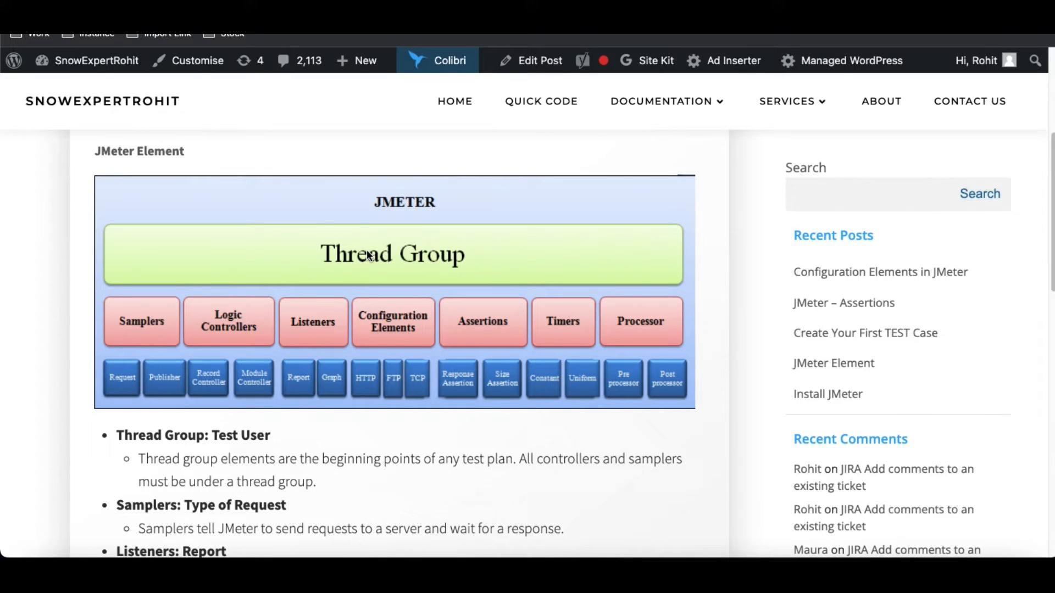
mouse_move(162, 349)
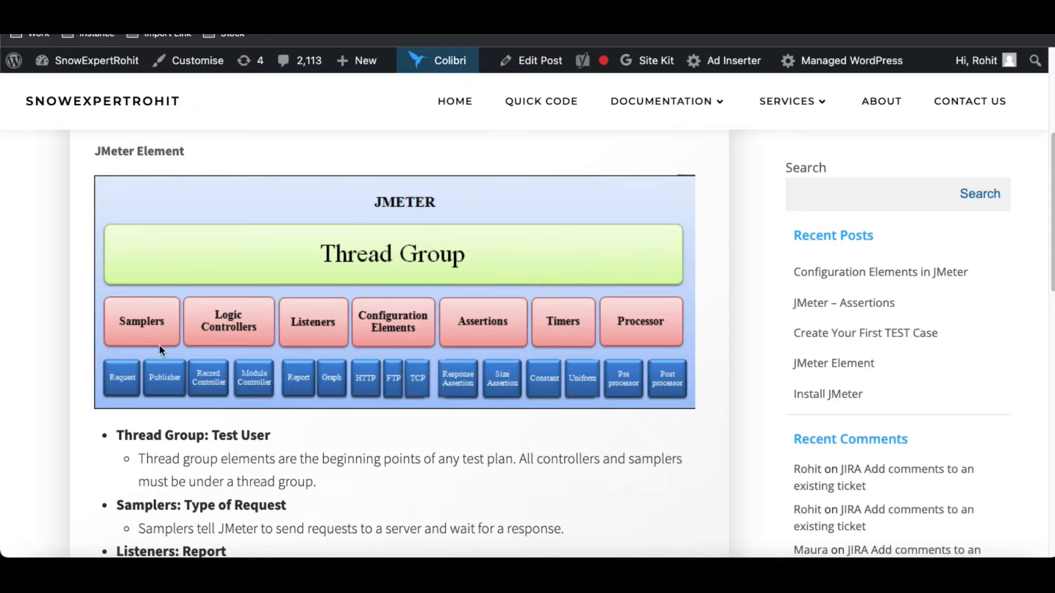
mouse_move(160, 352)
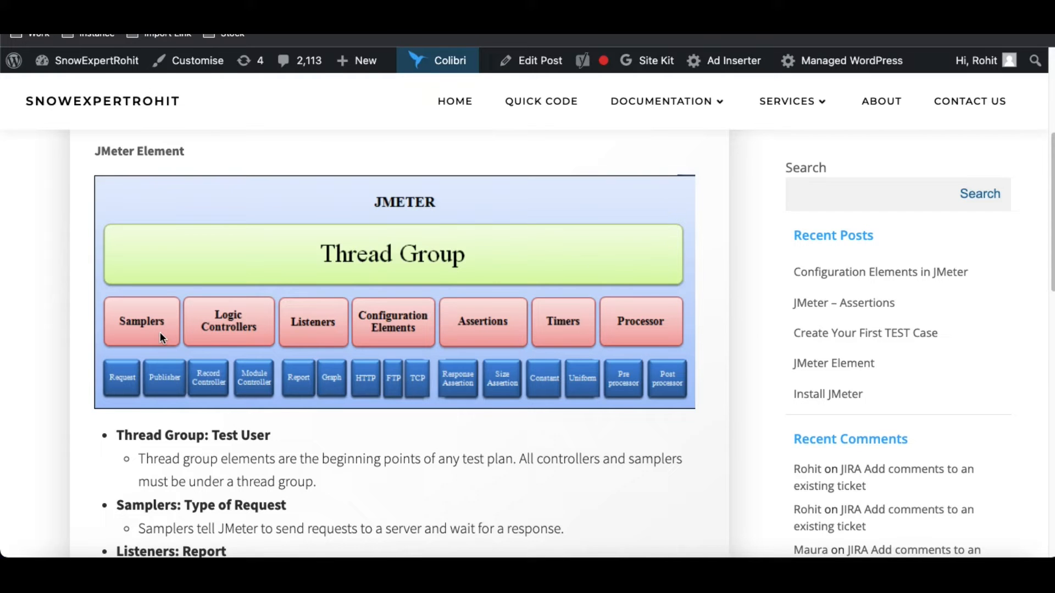
mouse_move(358, 331)
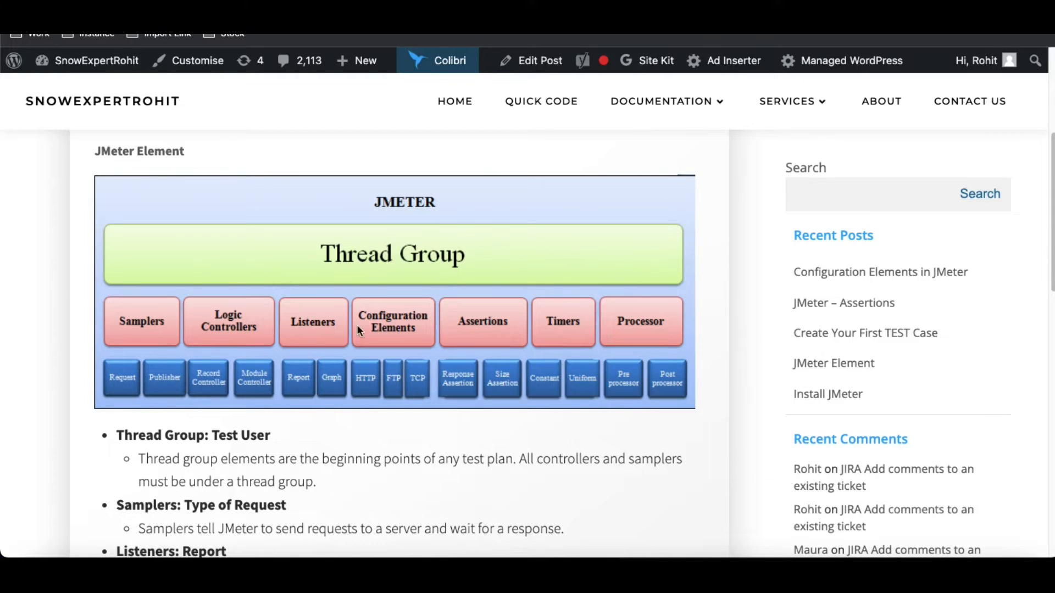
mouse_move(318, 315)
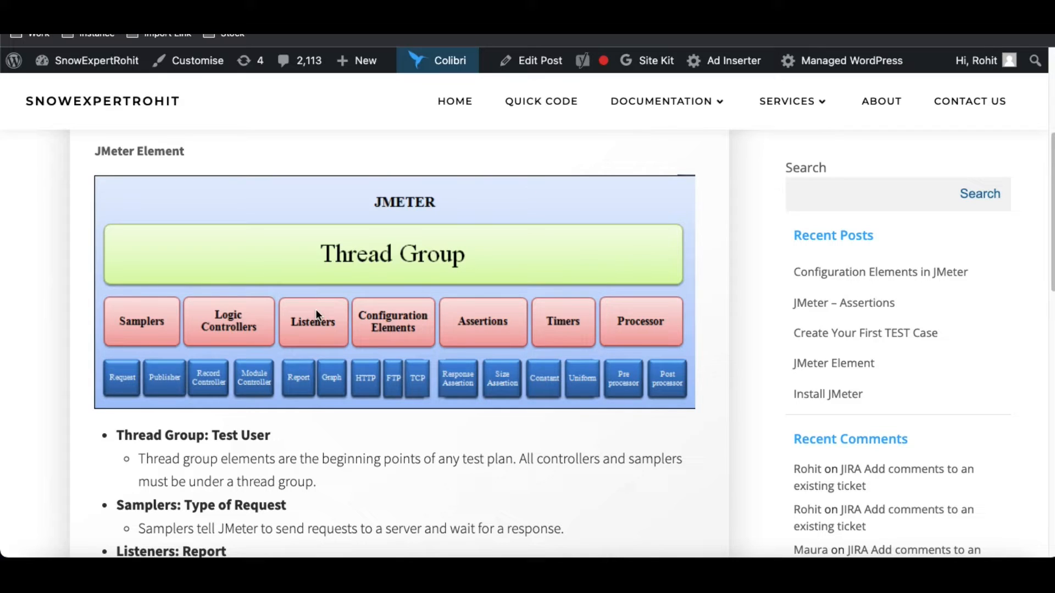
mouse_move(478, 380)
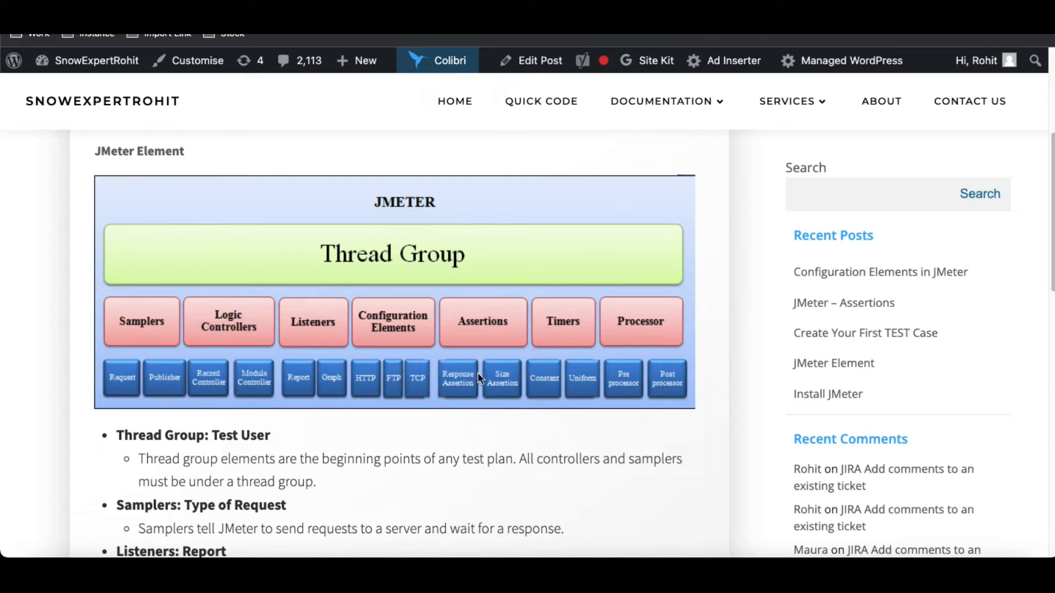
mouse_move(487, 318)
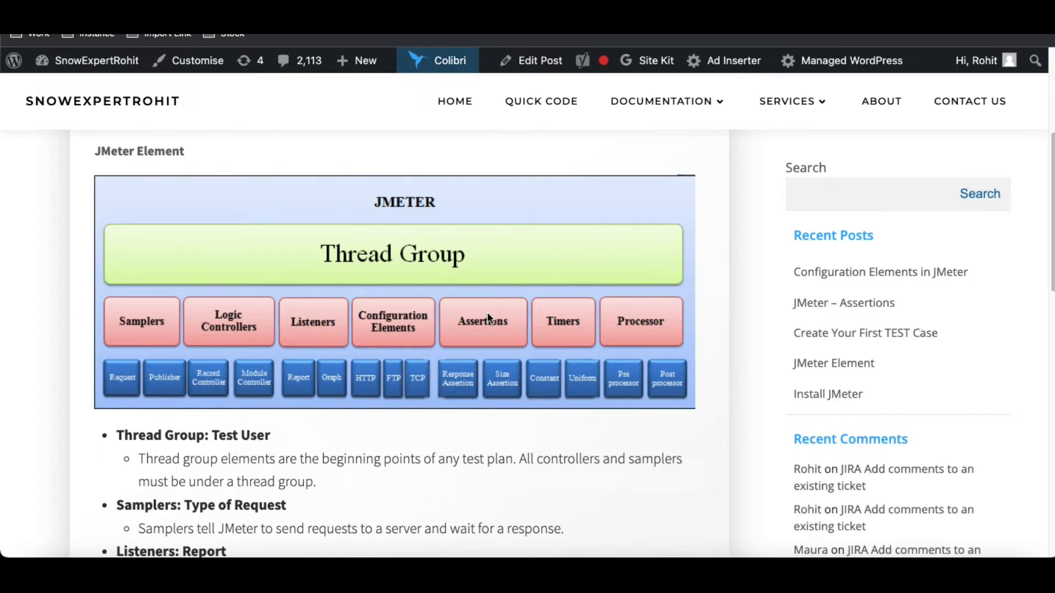
mouse_move(390, 320)
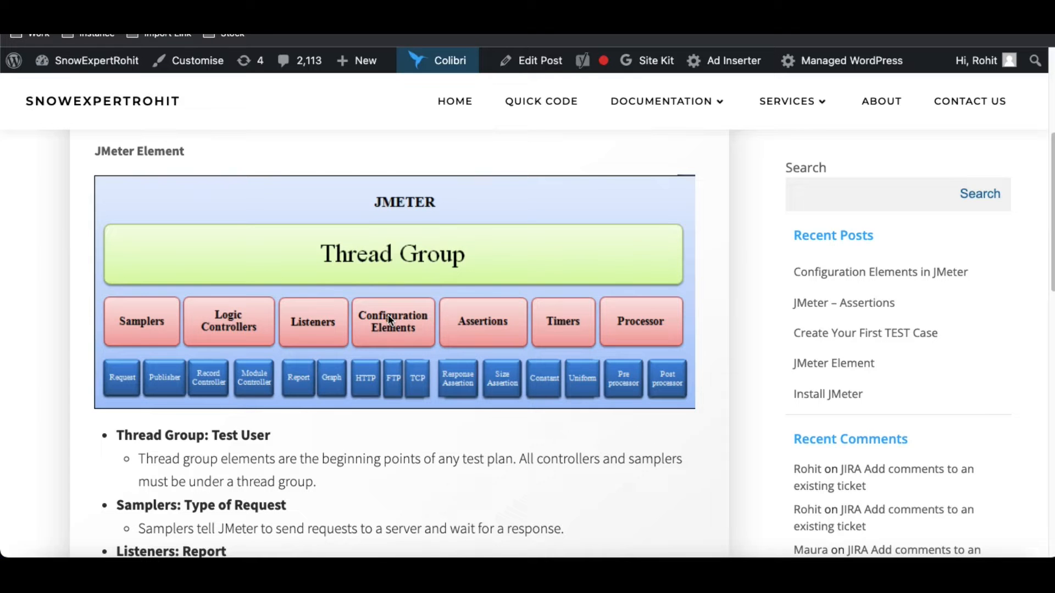
- Scroll up the Configuration Elements post to its element list
scroll("up", 3)
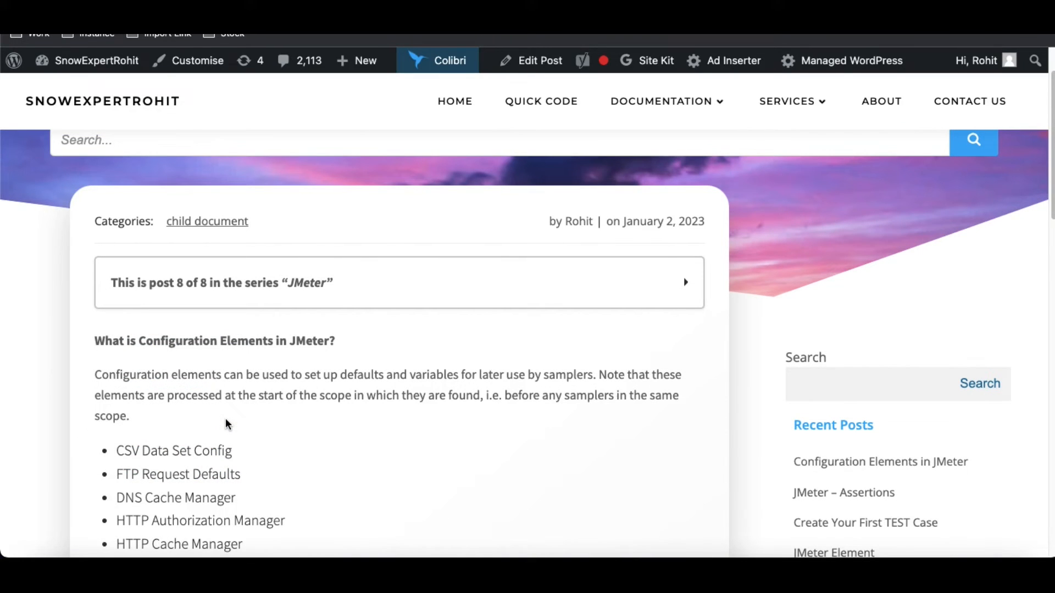
mouse_move(285, 370)
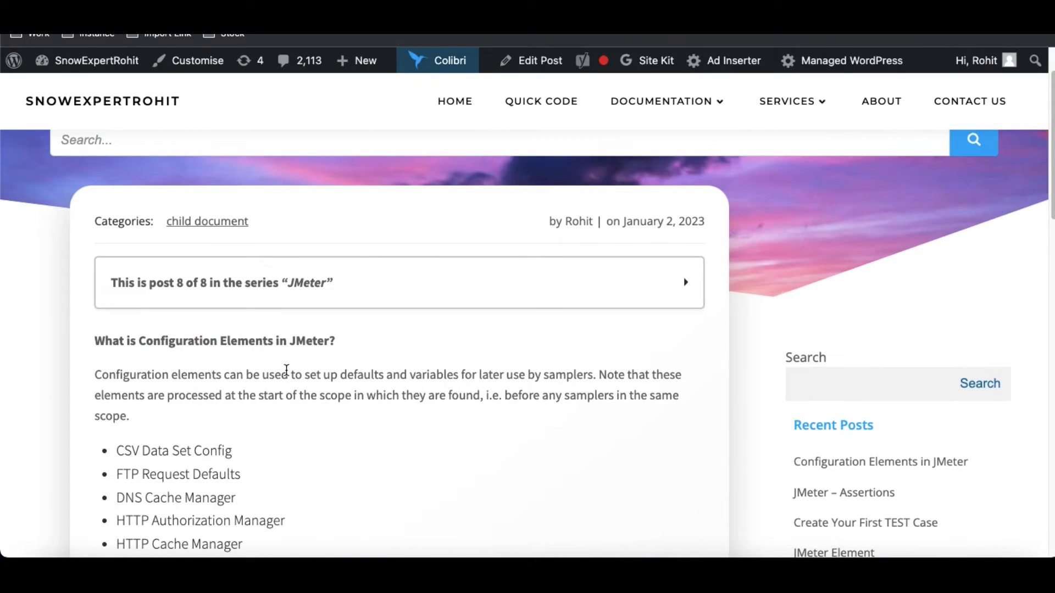
mouse_move(428, 388)
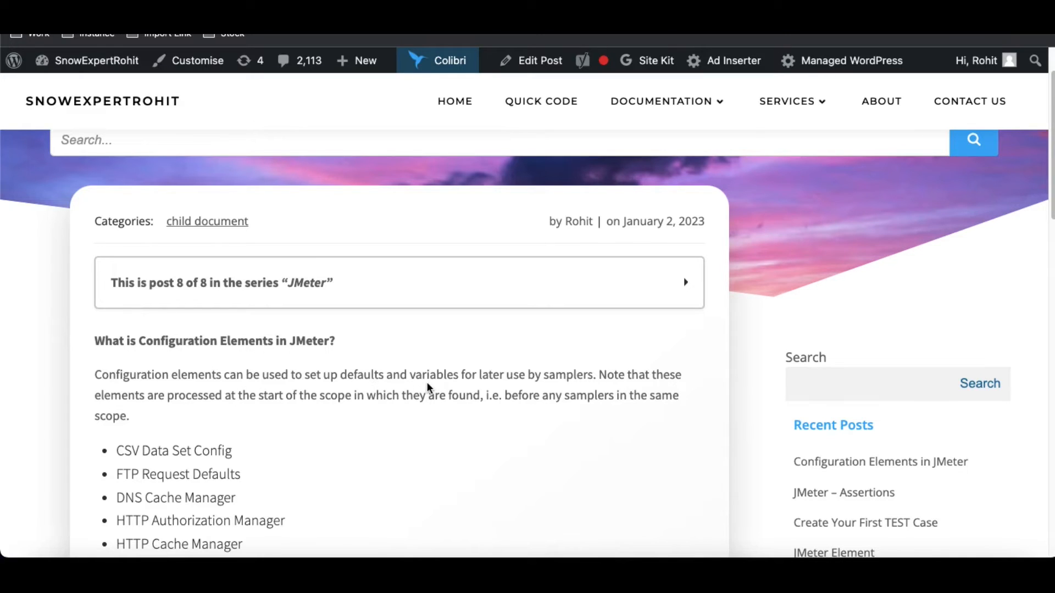
mouse_move(491, 377)
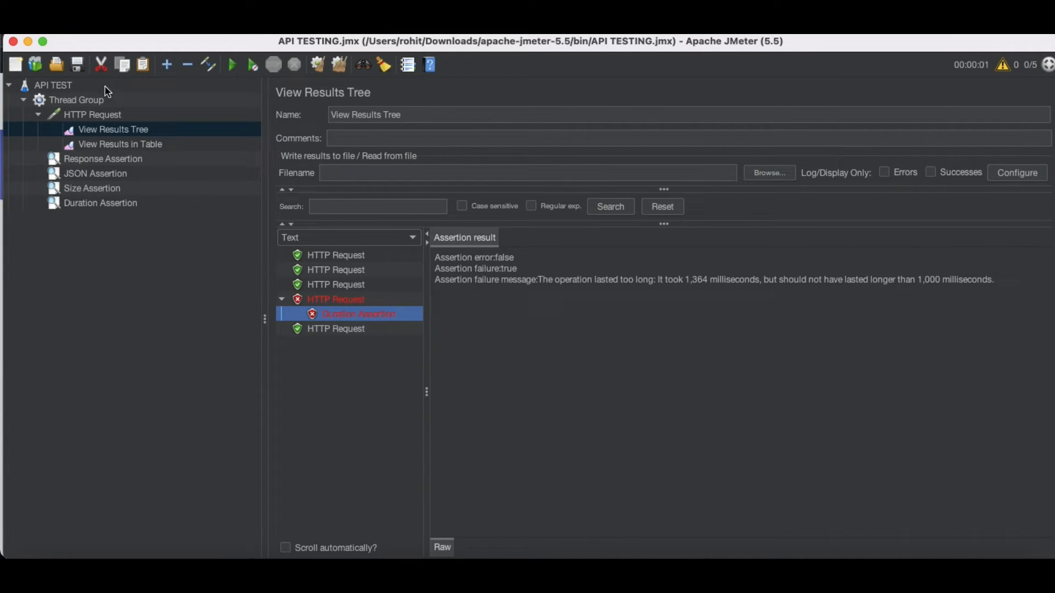
left_click(92, 114)
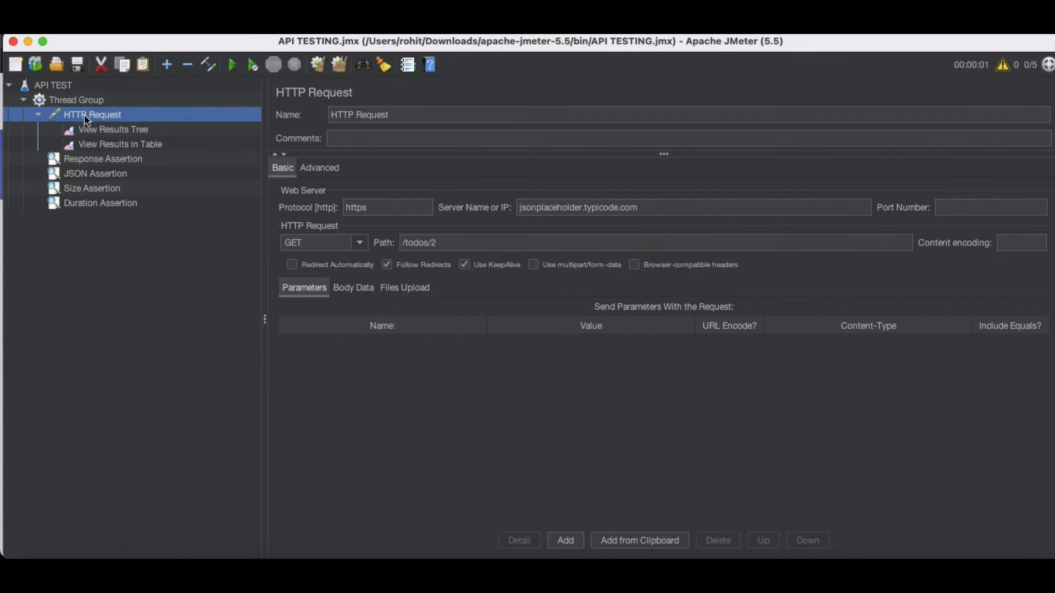
mouse_move(35, 116)
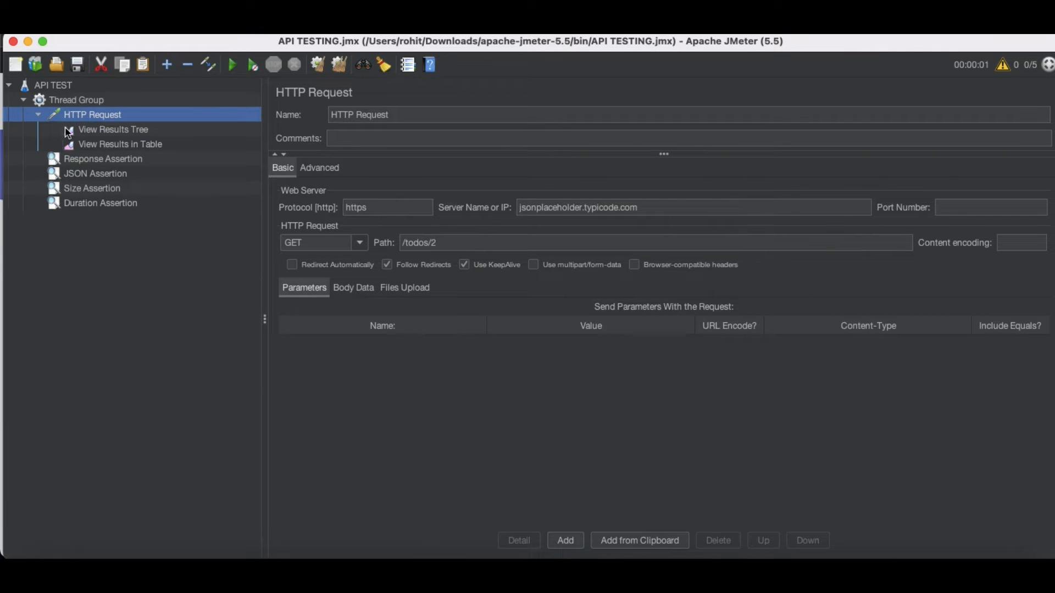
mouse_move(82, 121)
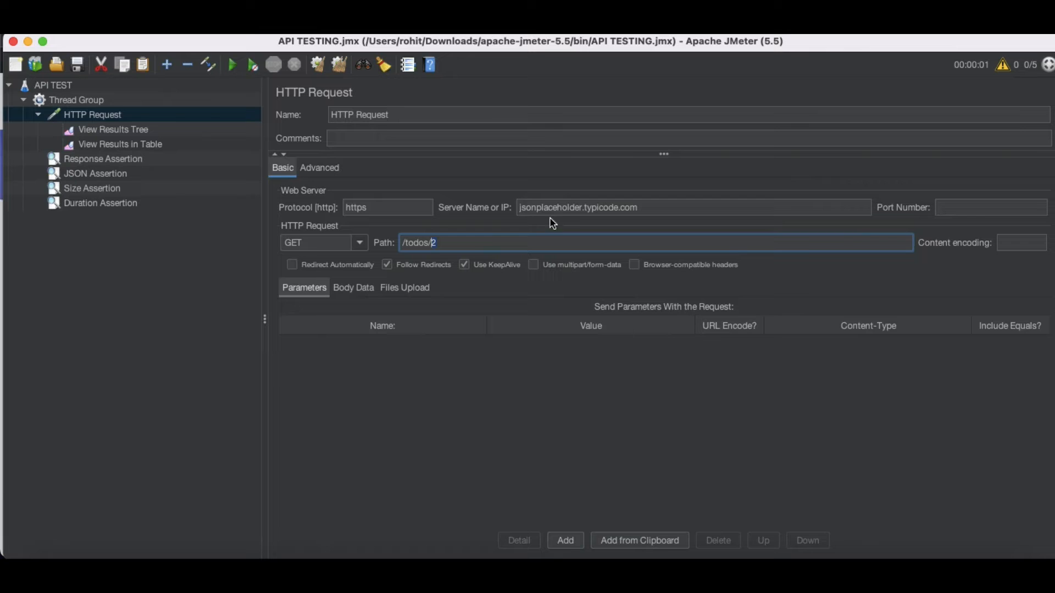
left_click(92, 114)
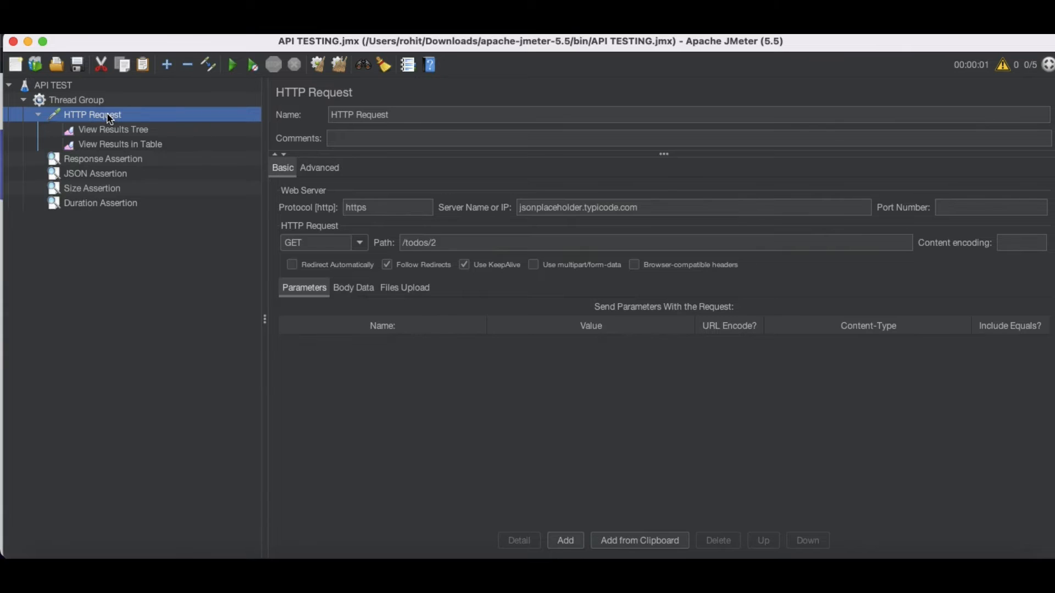
left_click(76, 100)
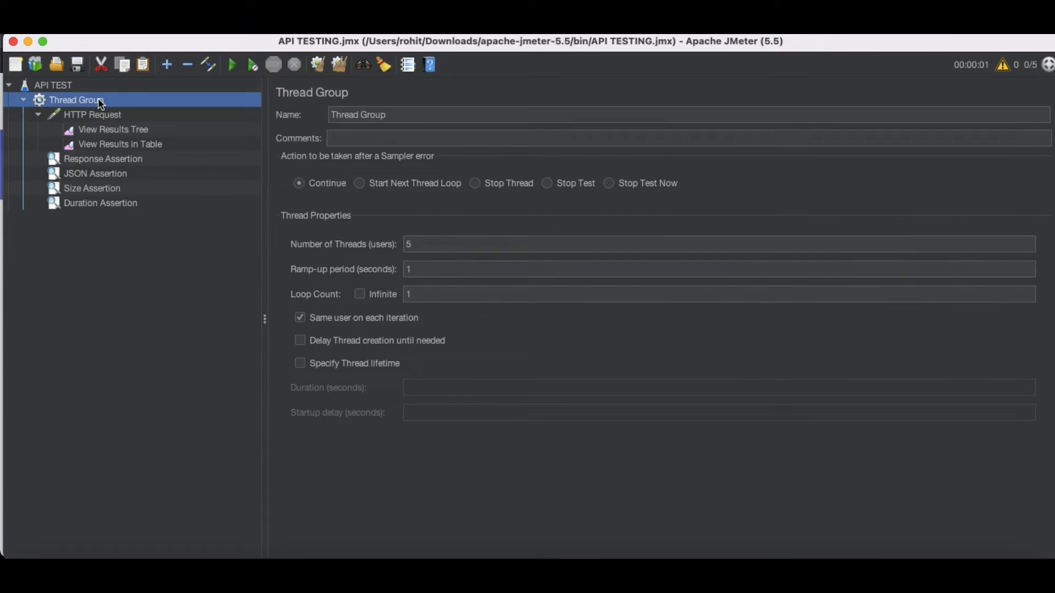
- Add a User Defined Variables config element under the Thread Group
right_click(76, 100)
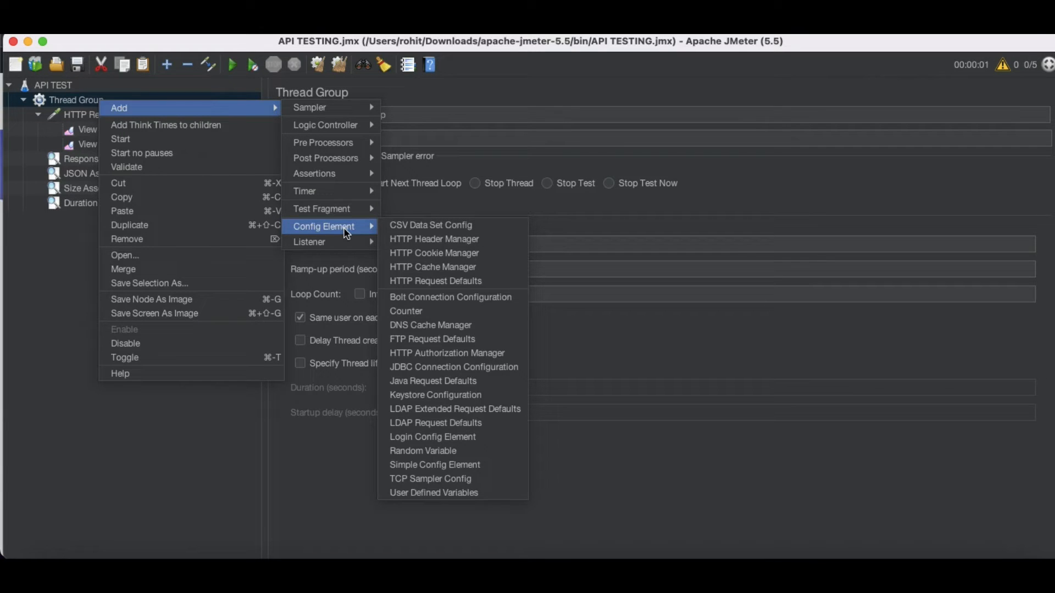
mouse_move(431, 224)
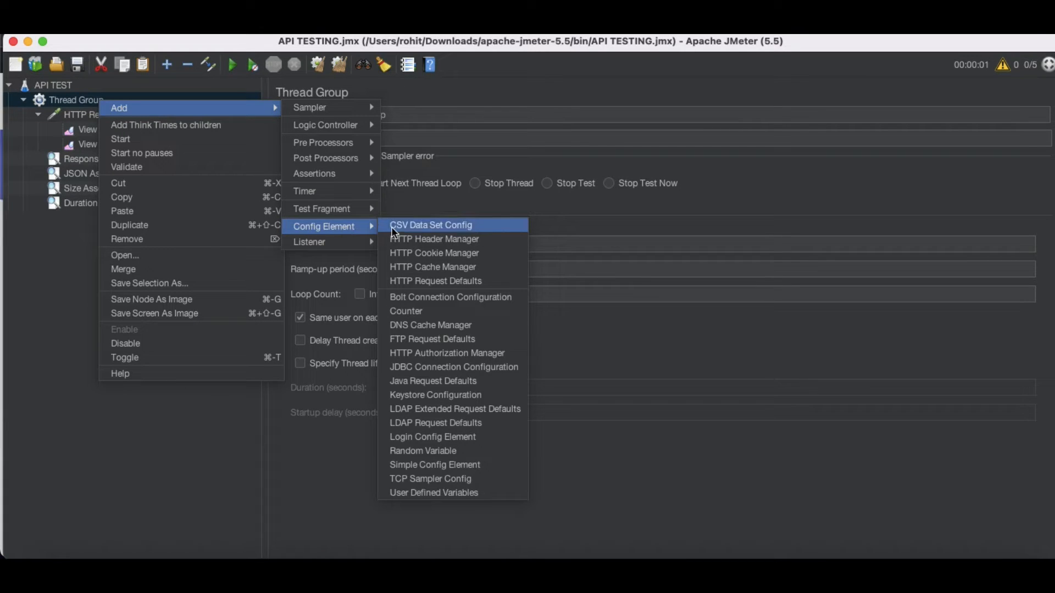
mouse_move(434, 238)
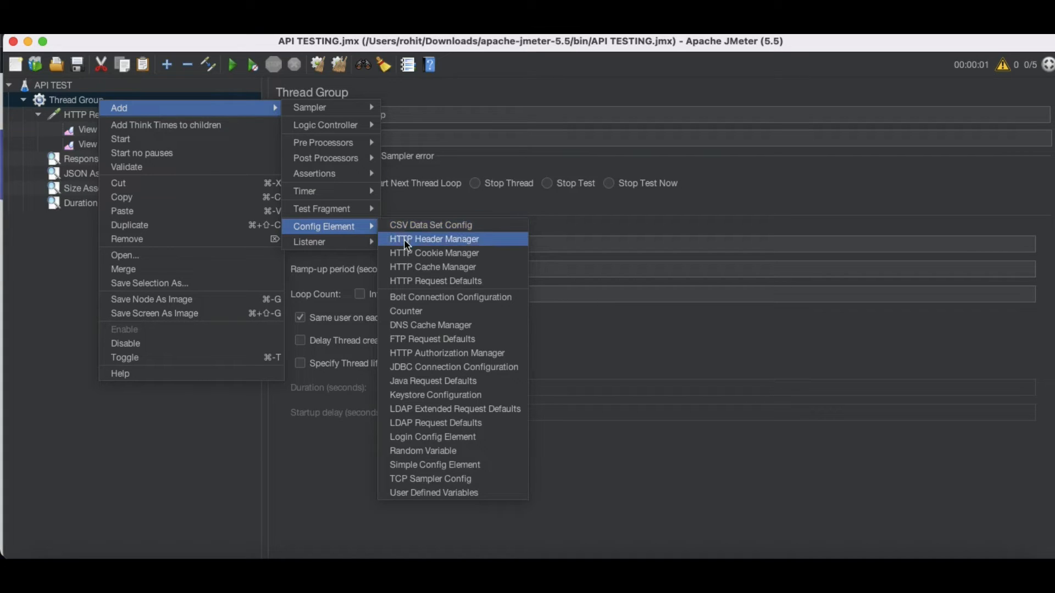
mouse_move(412, 256)
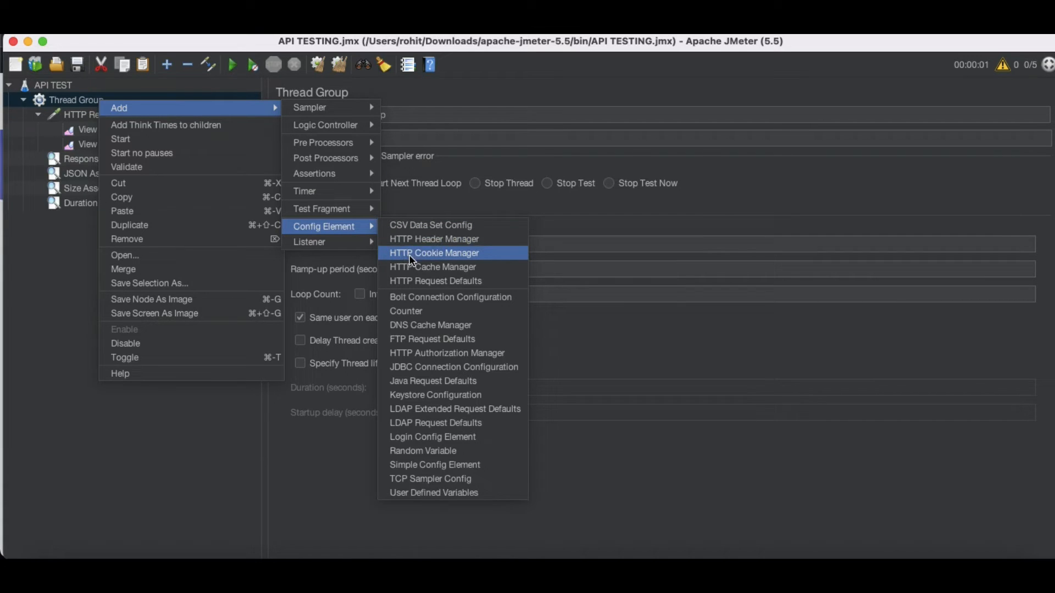
mouse_move(431, 325)
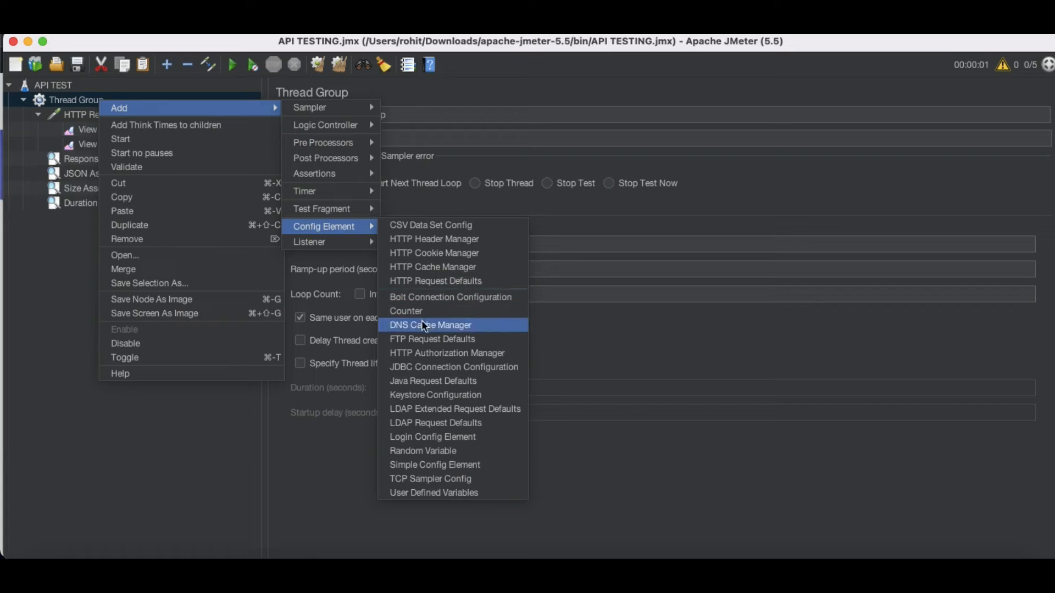
mouse_move(422, 451)
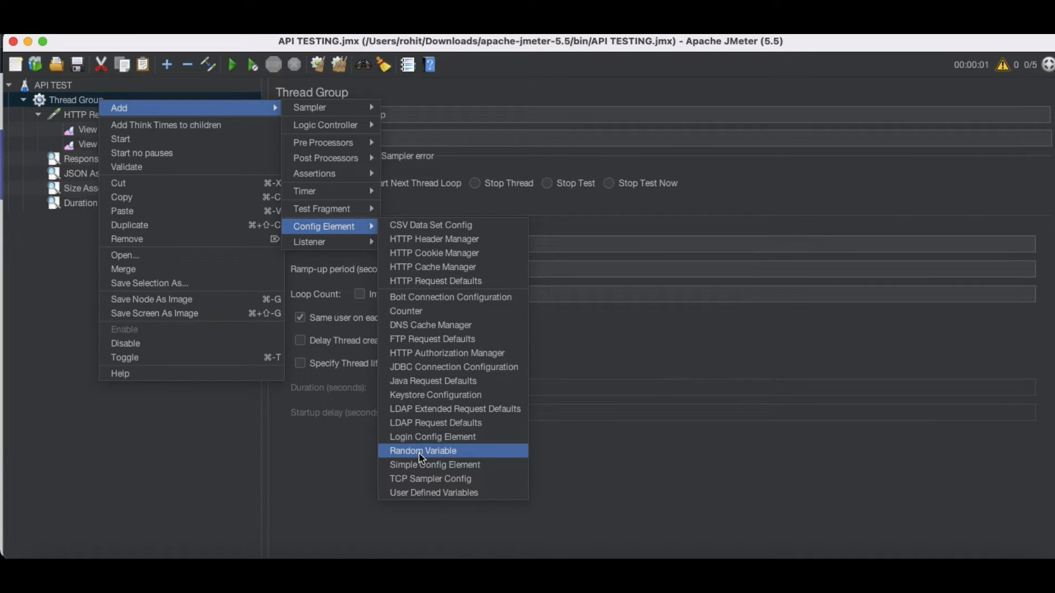
mouse_move(430, 478)
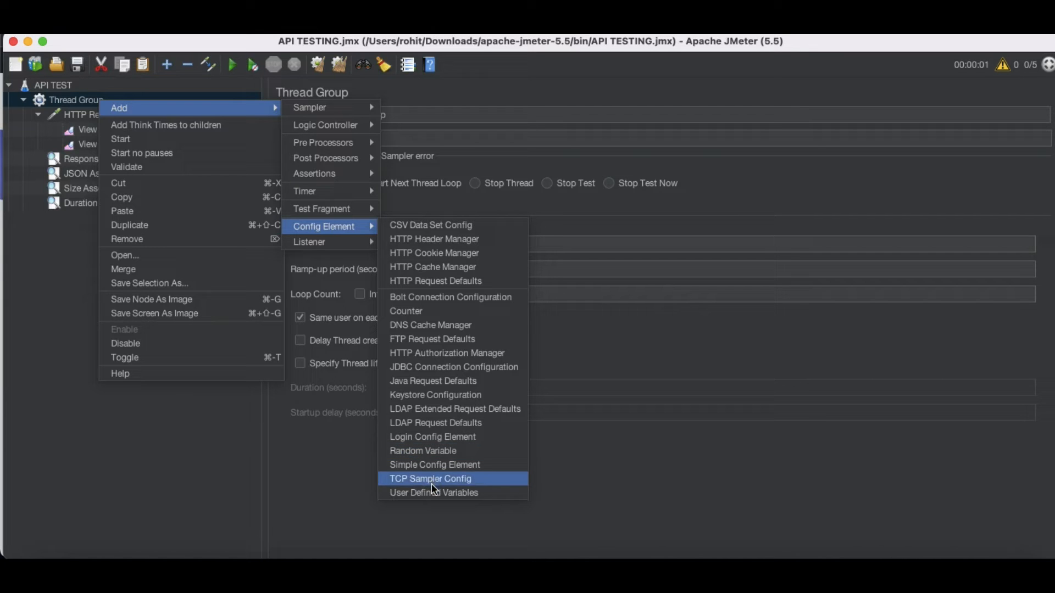
left_click(434, 492)
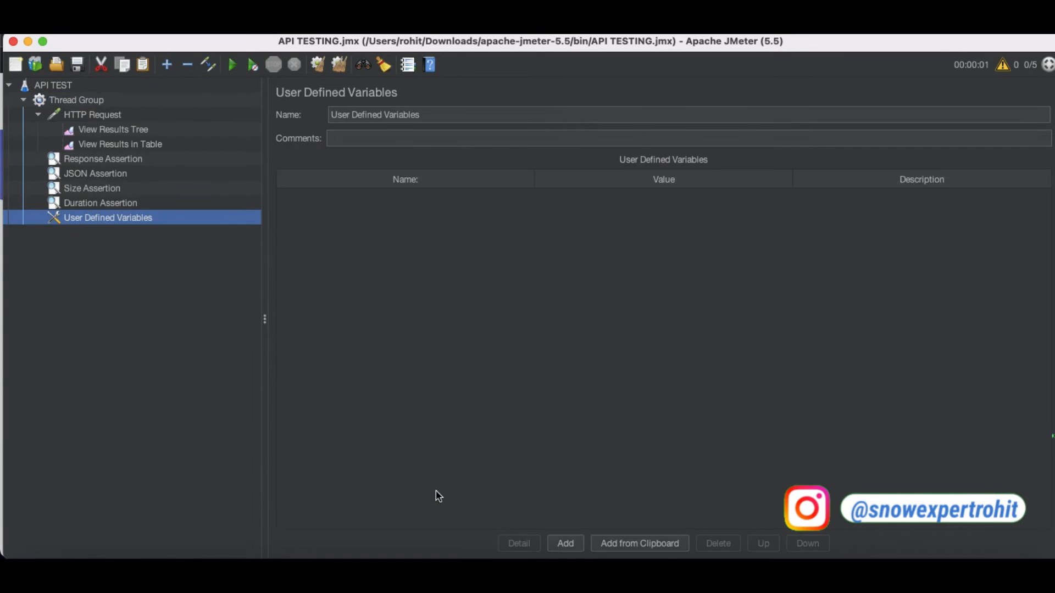
mouse_move(79, 225)
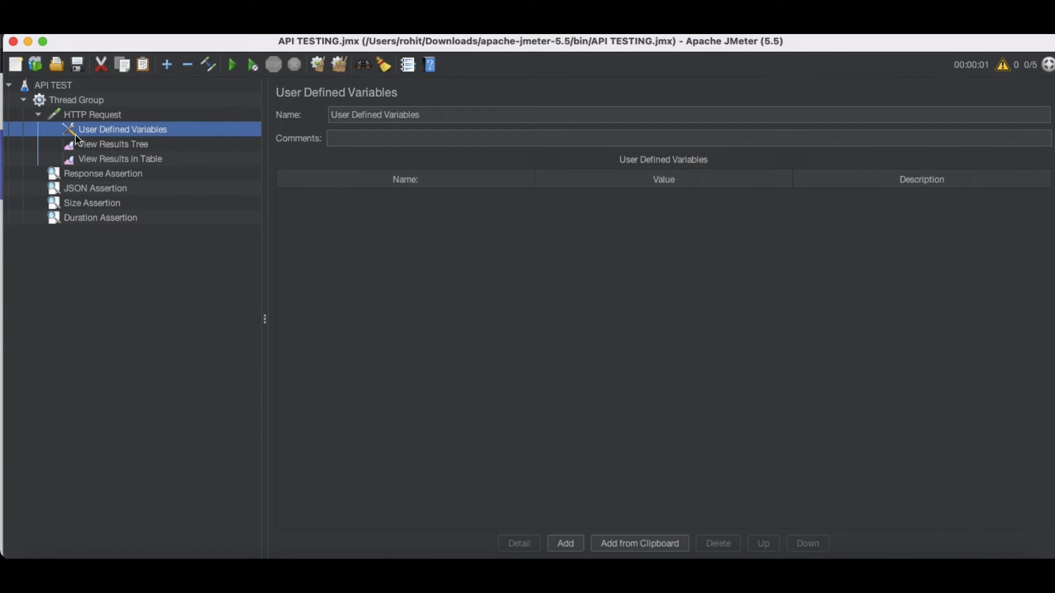
mouse_move(381, 128)
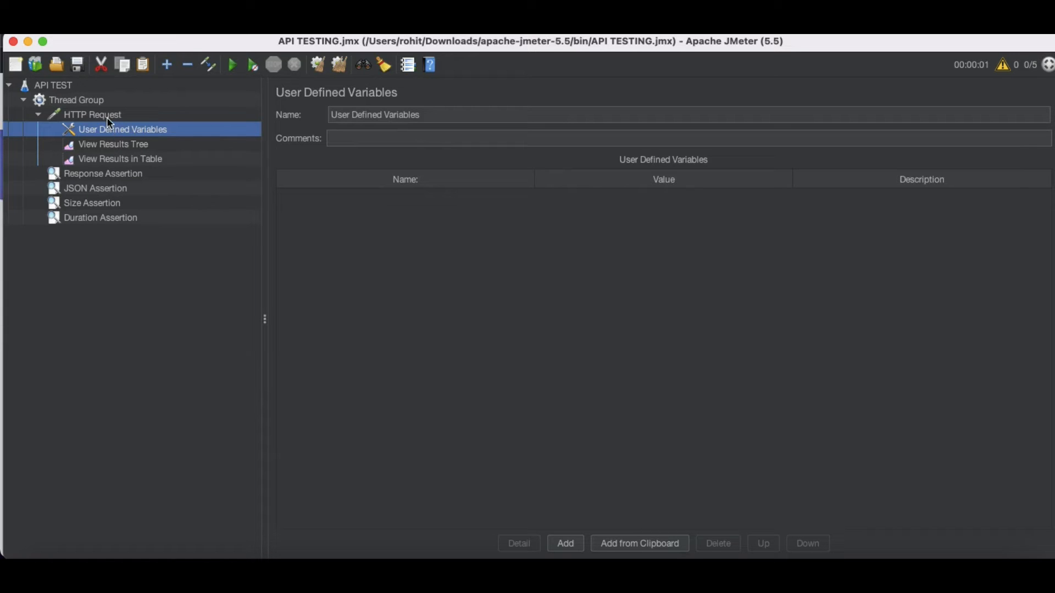
left_click(92, 114)
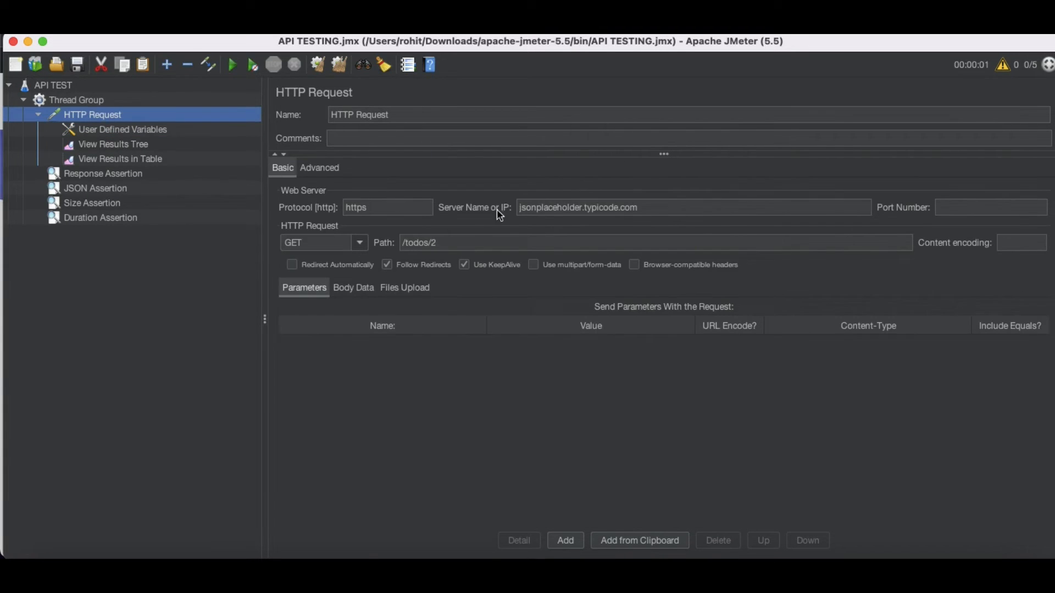
left_click(577, 208)
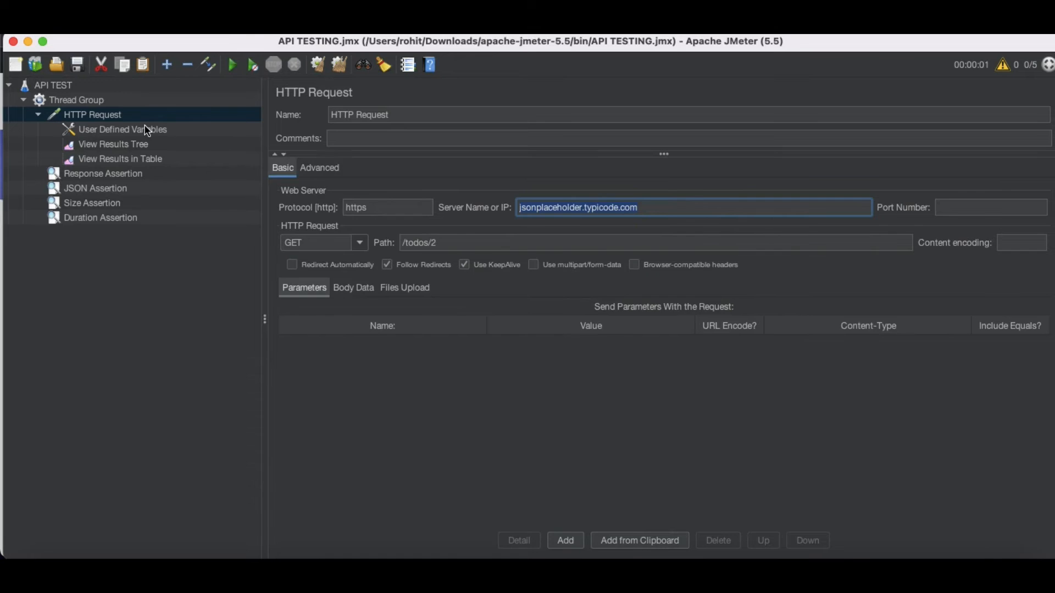
left_click(122, 129)
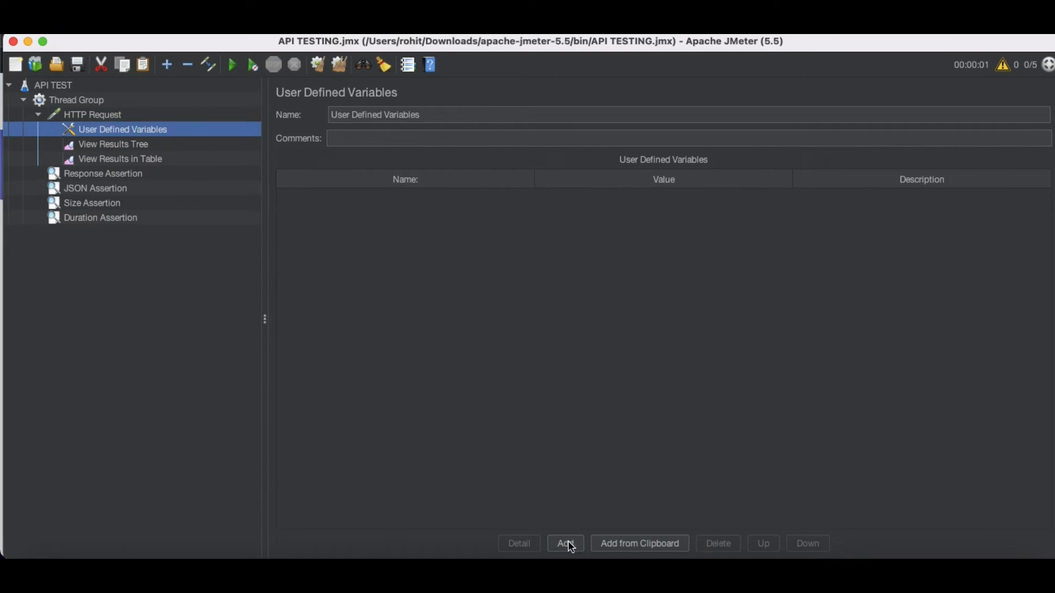
- Add a variable named host with value jsonplaceholder.typicode.com to the variables table
left_click(565, 544)
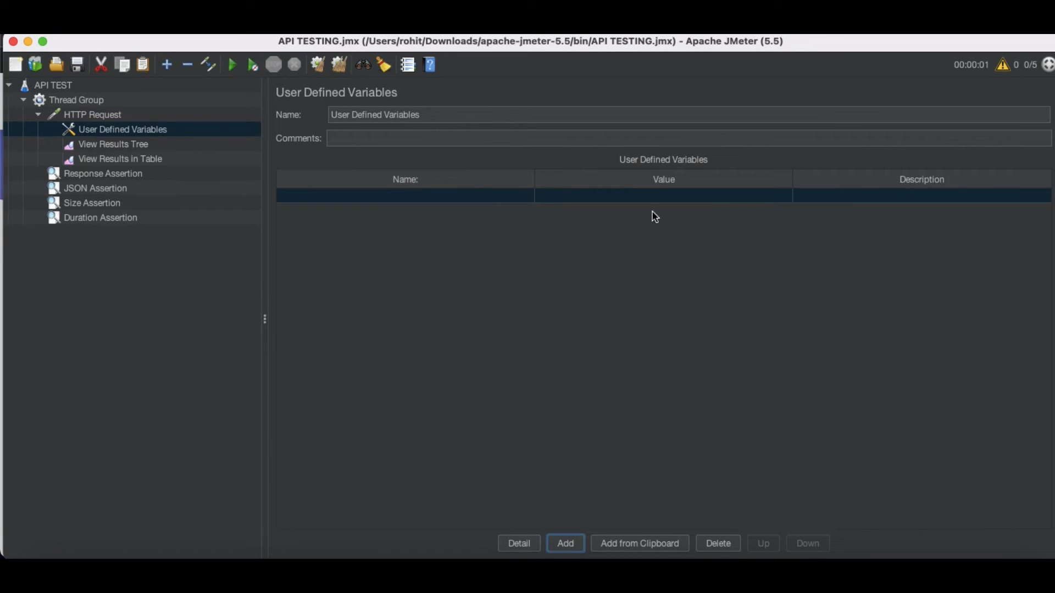
mouse_move(554, 209)
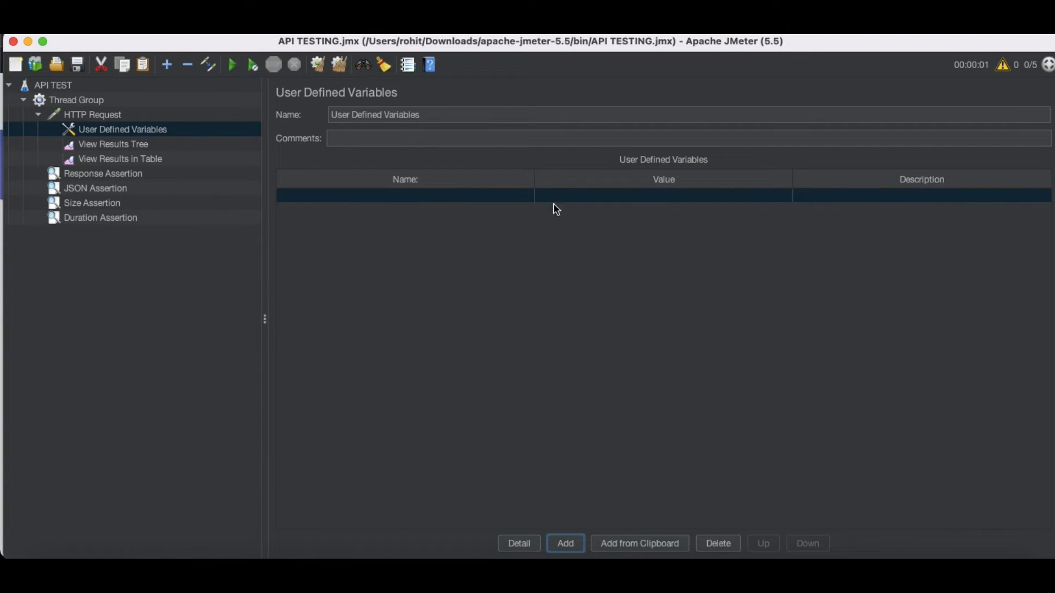
type("ho")
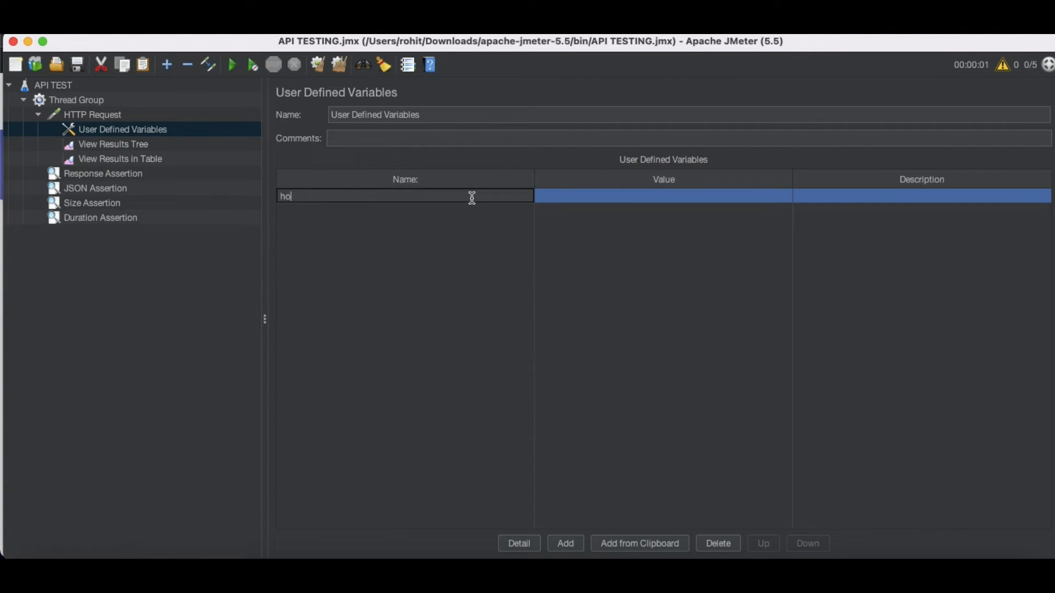
left_click(661, 196)
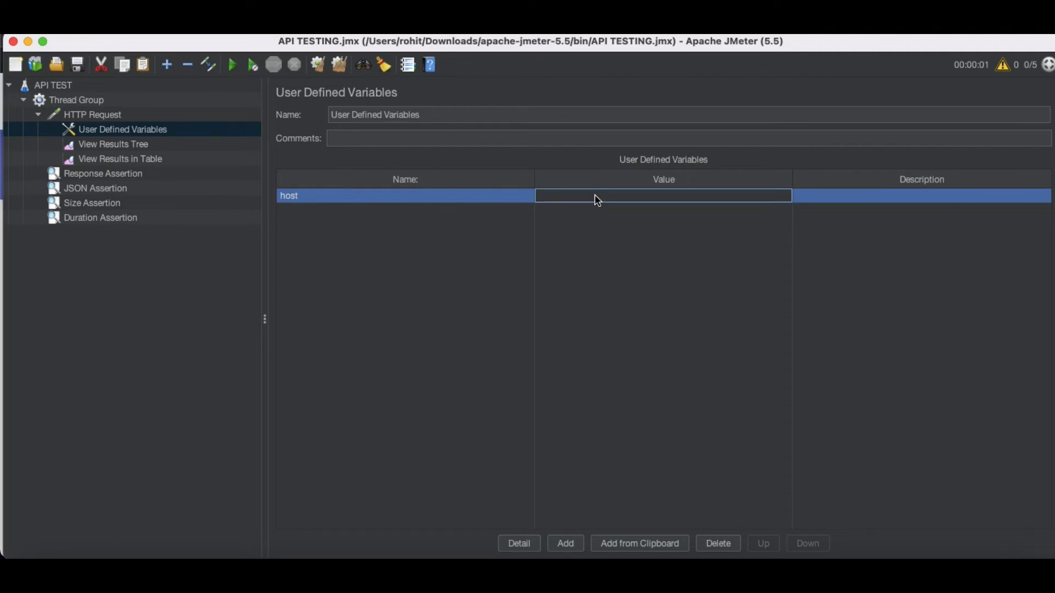
type("jsonplaceholder.typicode.com")
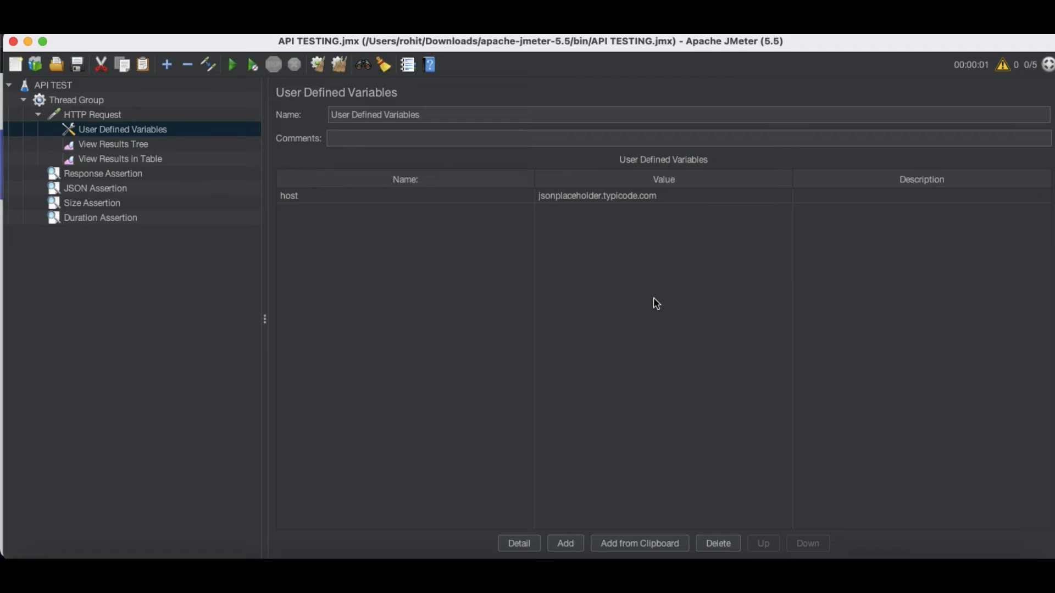
mouse_move(387, 235)
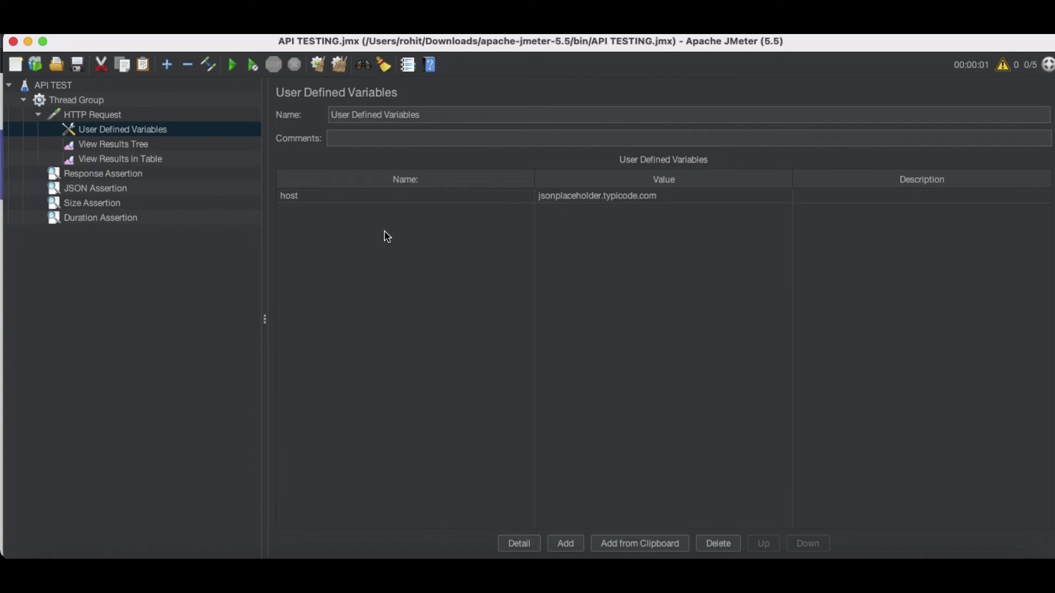
mouse_move(344, 199)
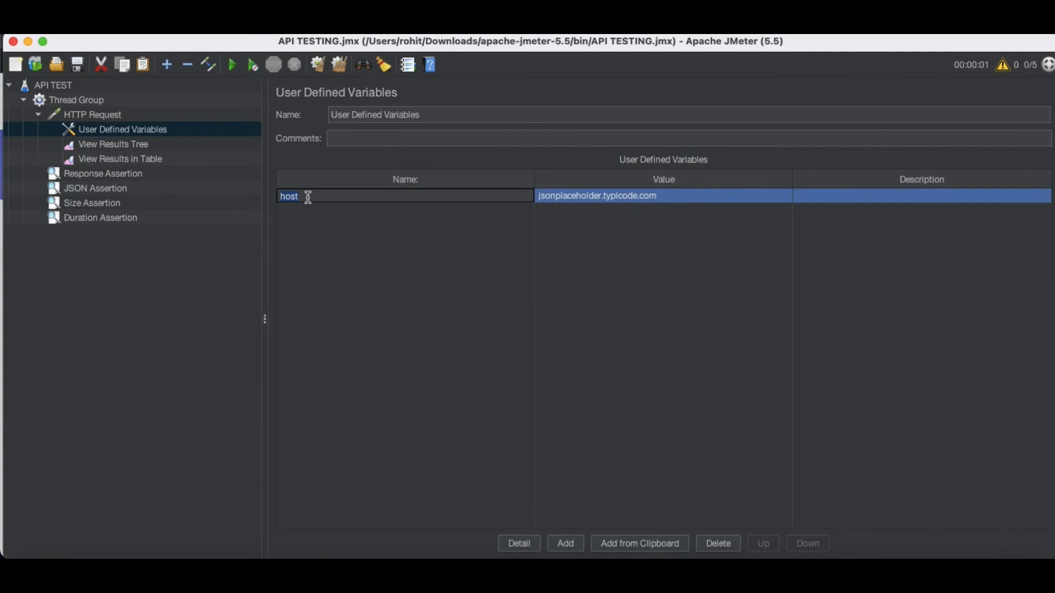
left_click(93, 114)
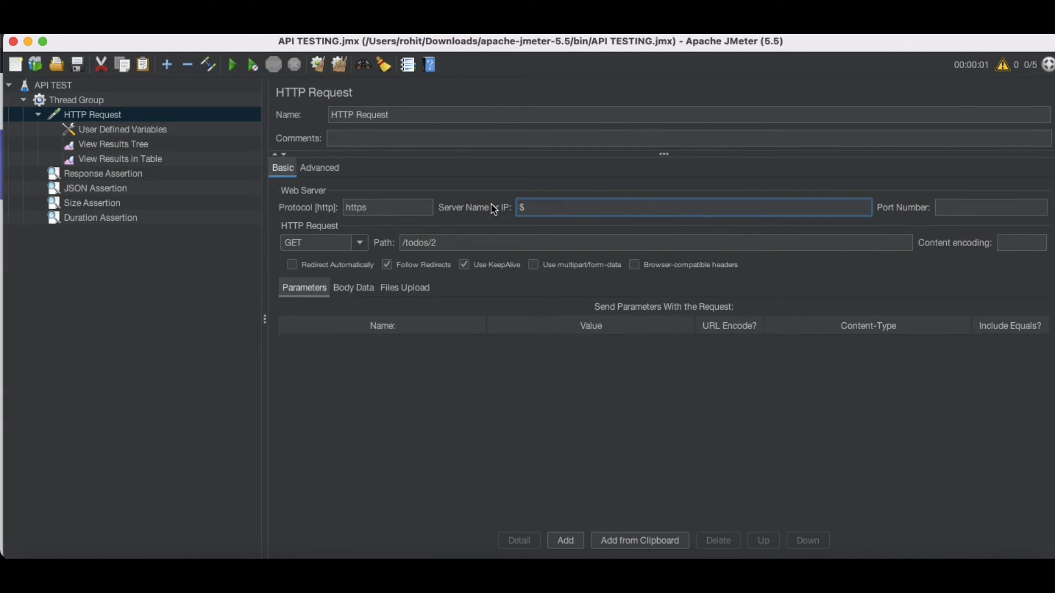
- Set the HTTP Request's Server Name to ${host}
type("{h")
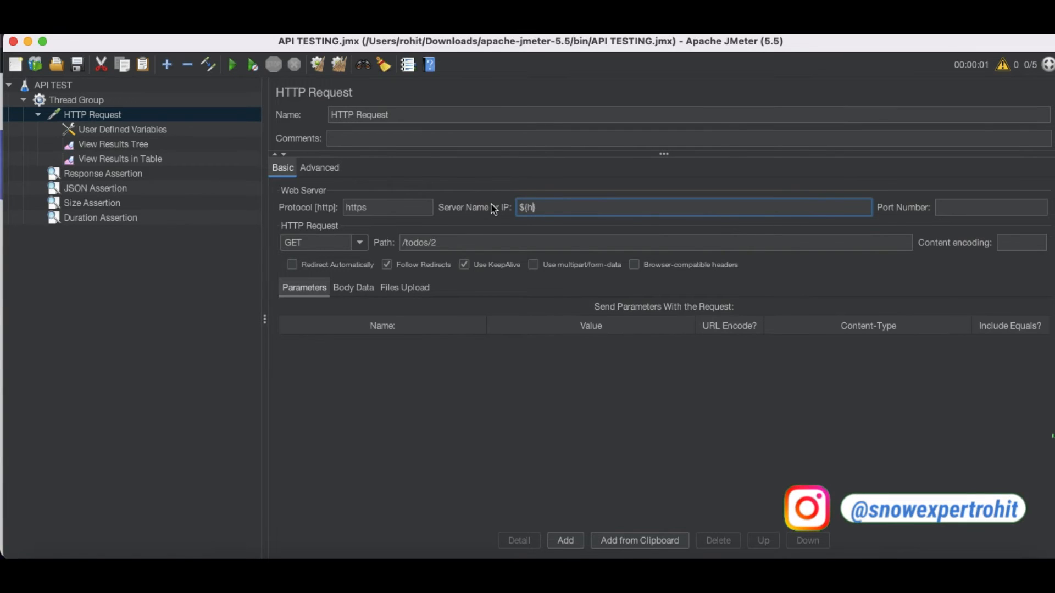
type("ost}")
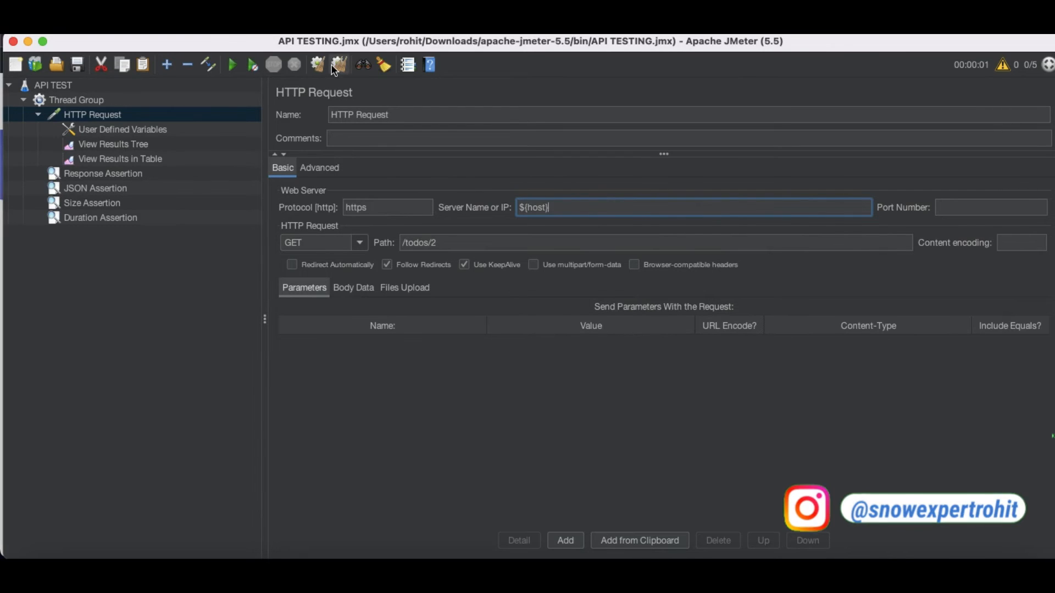
- Run the plan, inspect a failed request's 1,000 ms Duration Assertion in View Results Tree, and rerun it
left_click(230, 64)
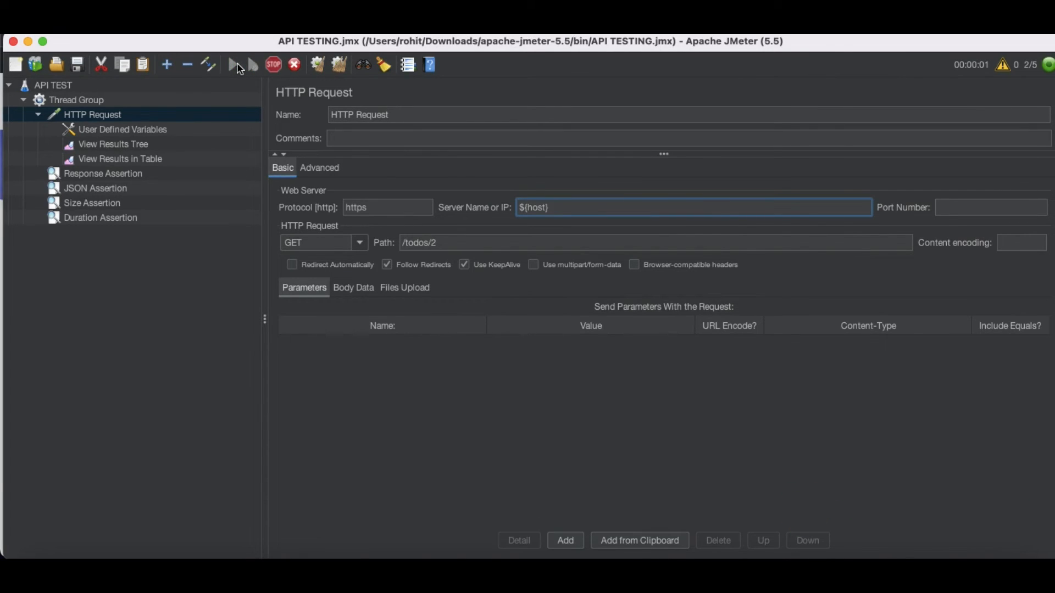
left_click(114, 144)
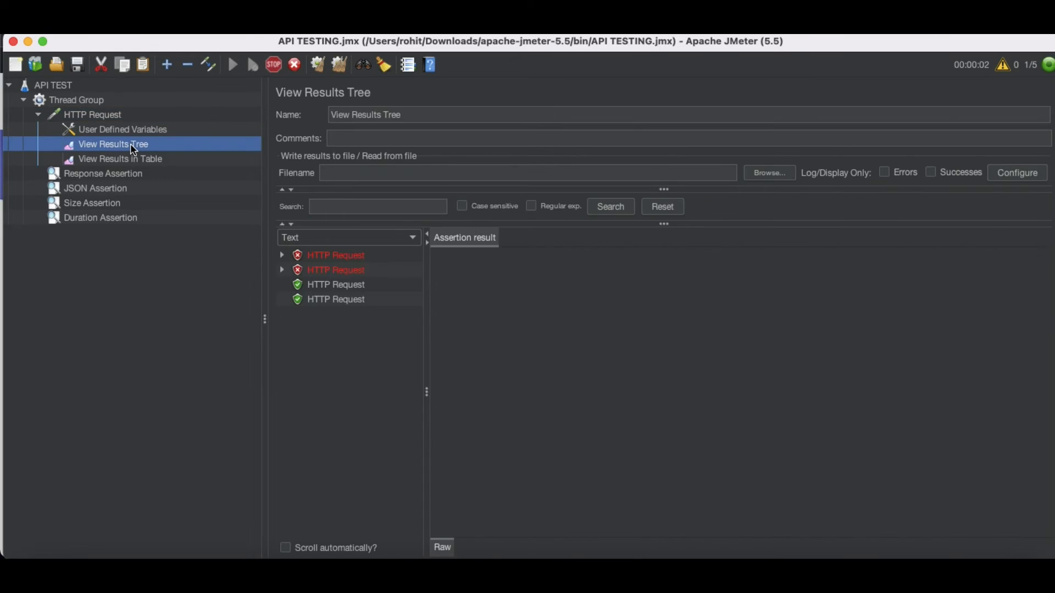
left_click(336, 313)
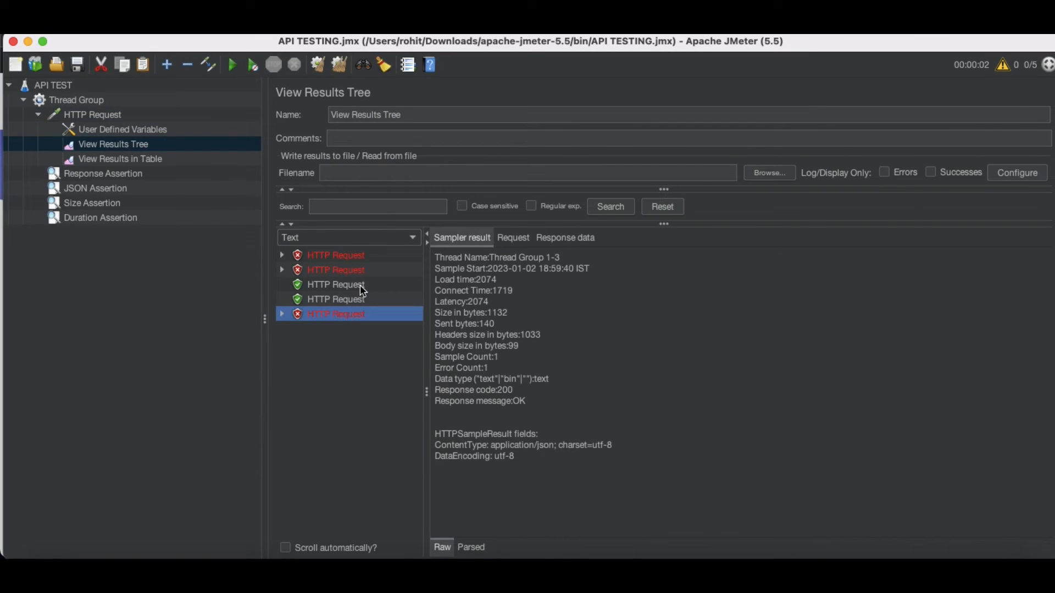
mouse_move(324, 290)
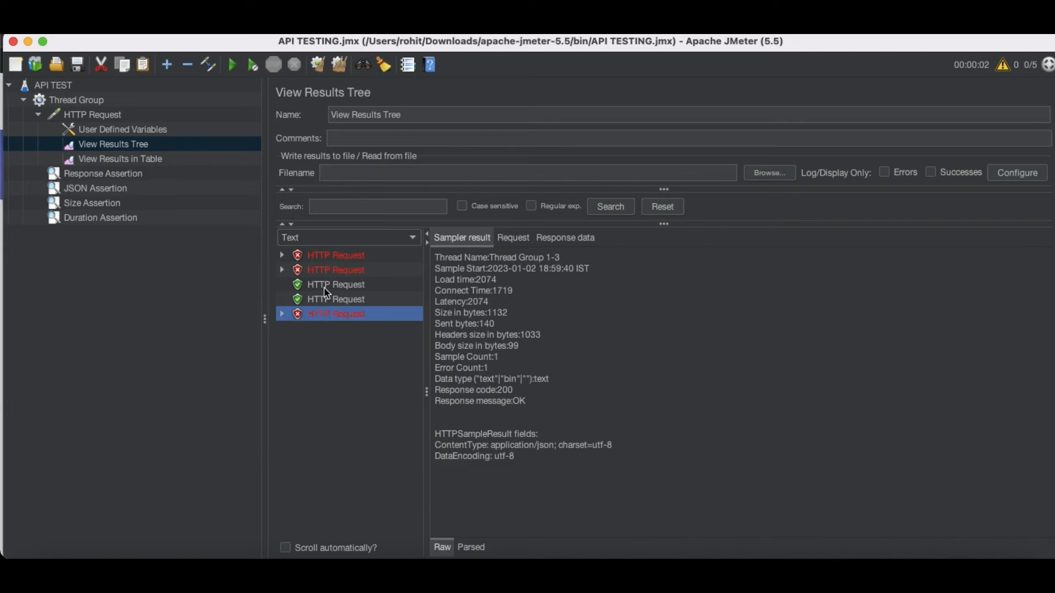
left_click(282, 255)
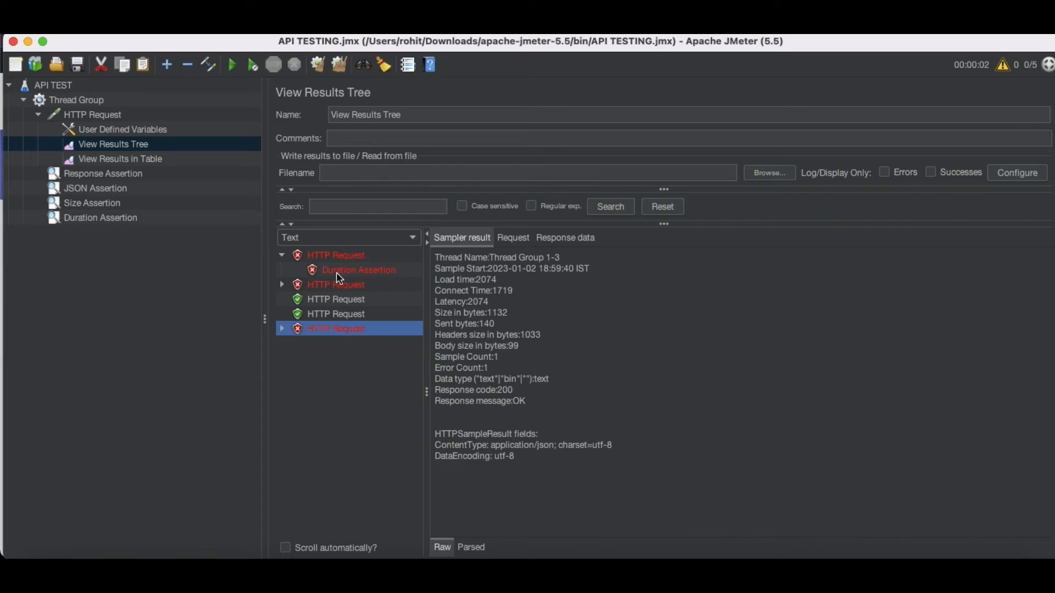
left_click(358, 270)
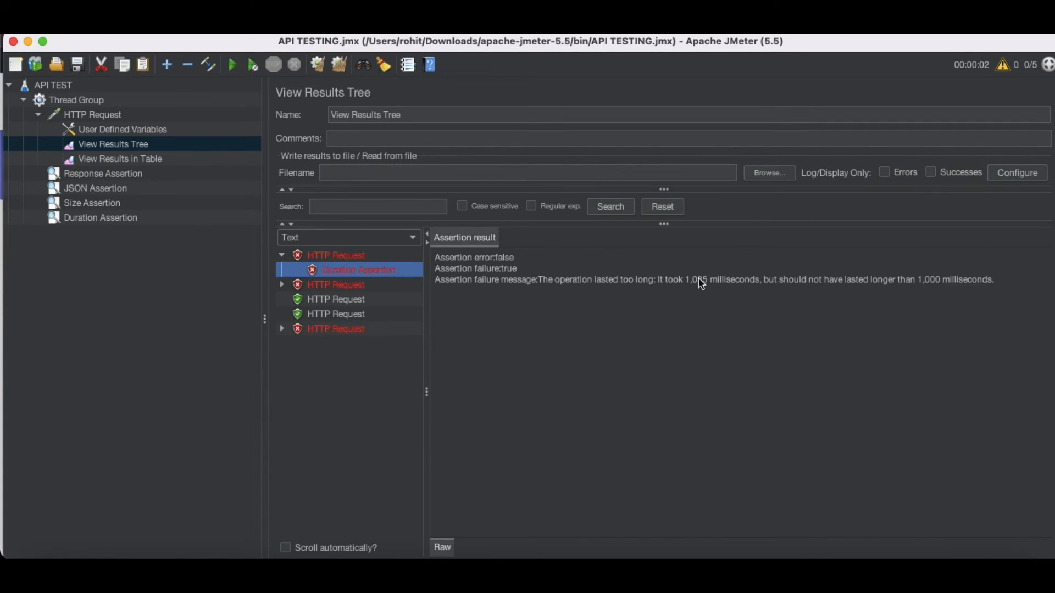
mouse_move(723, 289)
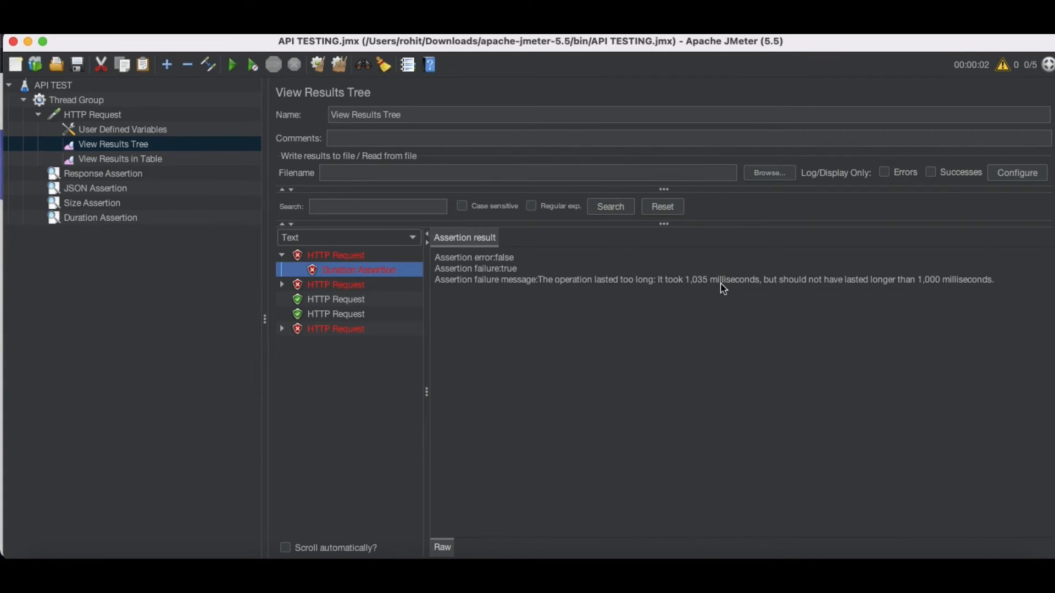
left_click(100, 217)
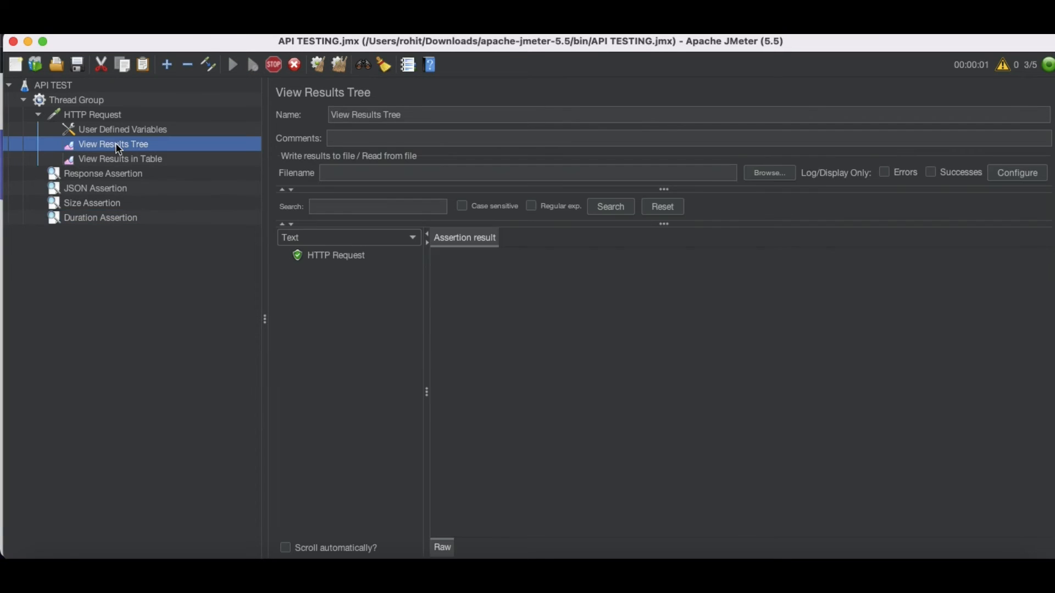
left_click(232, 65)
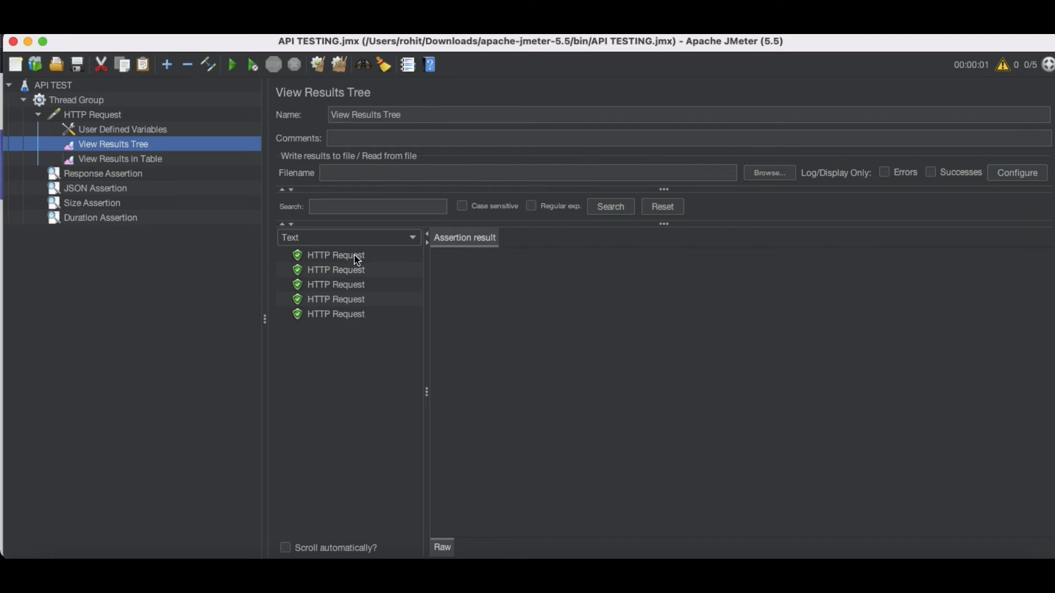
left_click(335, 255)
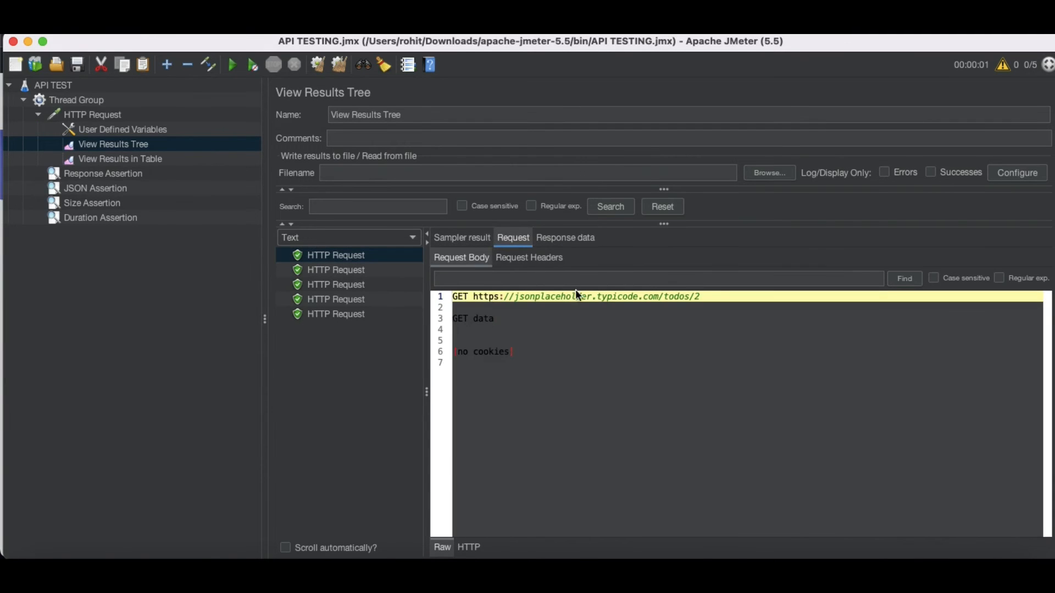
mouse_move(613, 305)
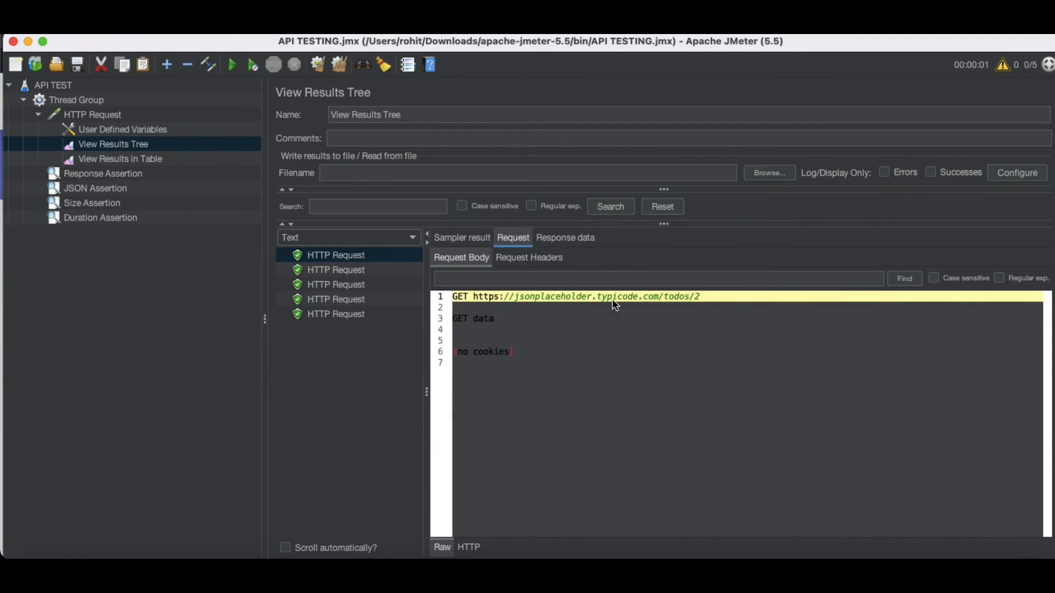
mouse_move(673, 305)
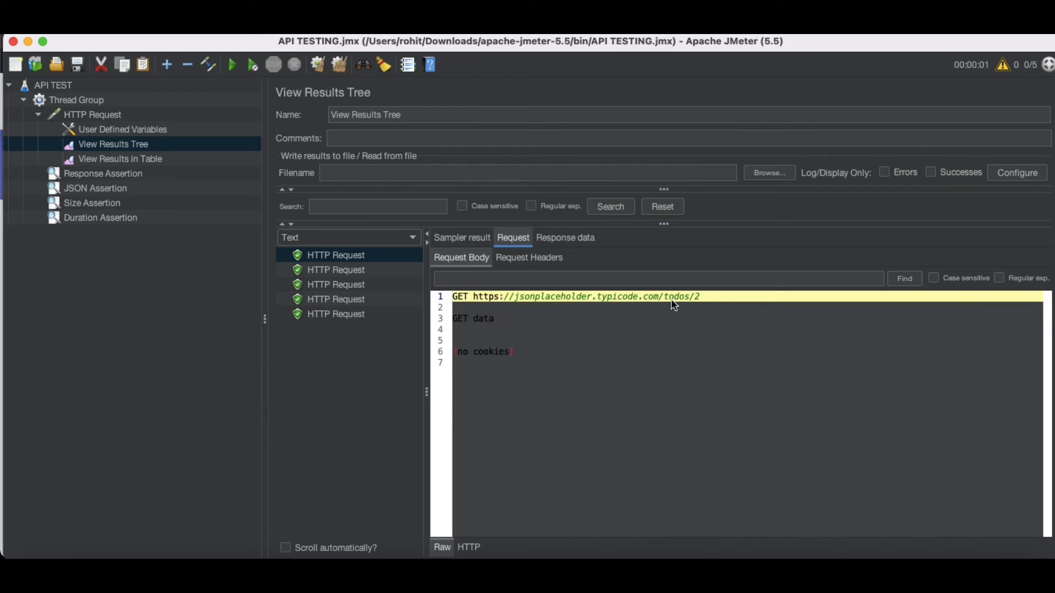
mouse_move(659, 286)
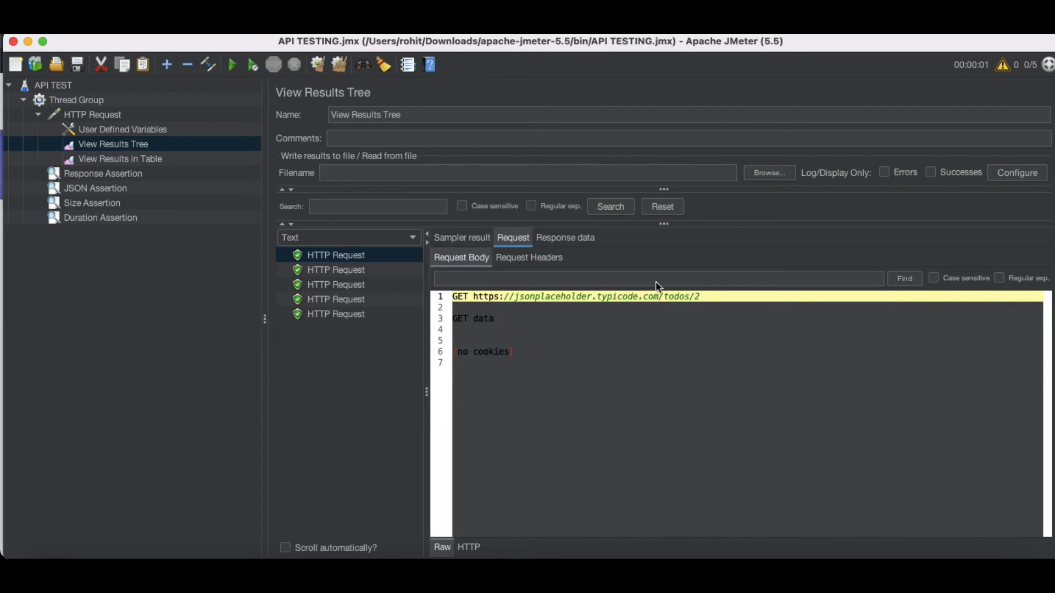
mouse_move(582, 292)
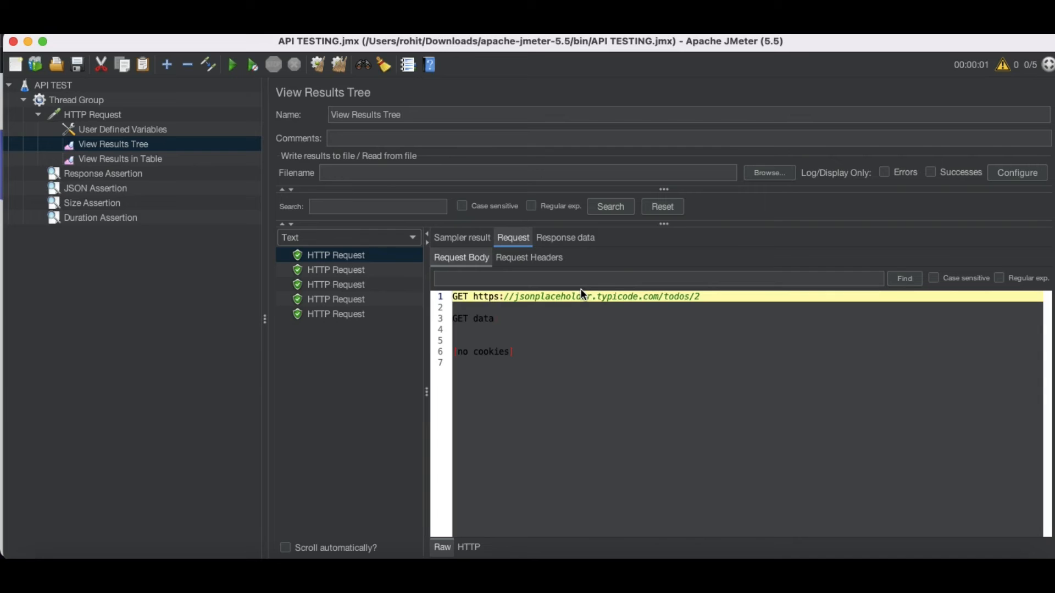
mouse_move(174, 141)
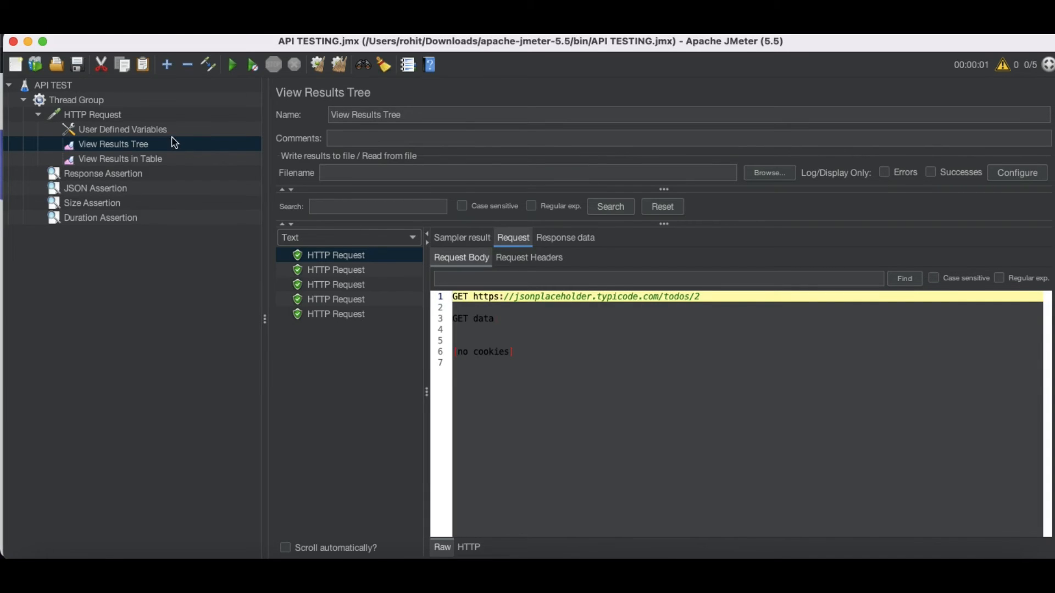
left_click(122, 129)
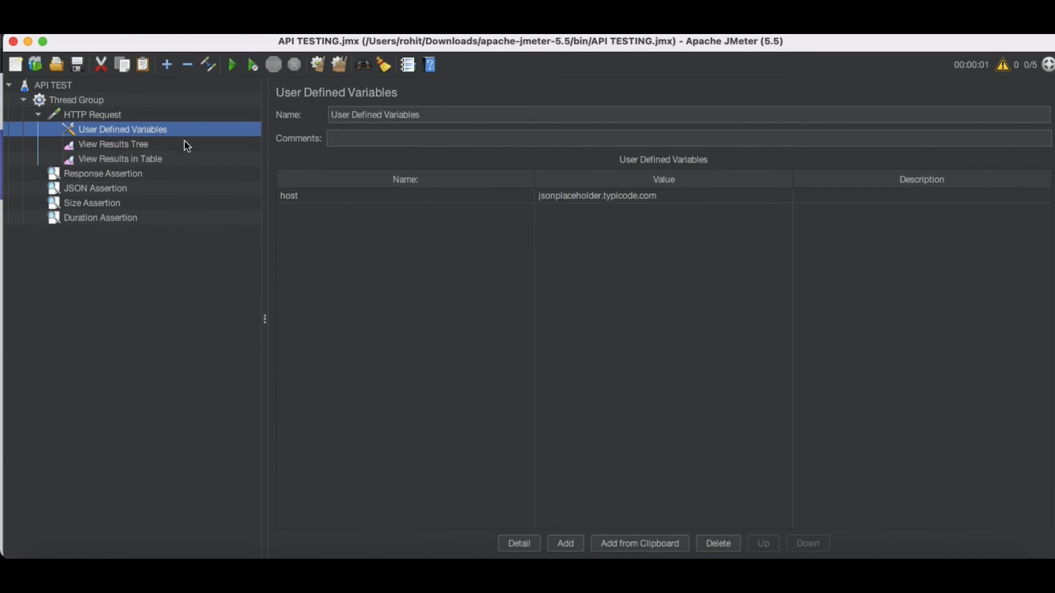
mouse_move(629, 215)
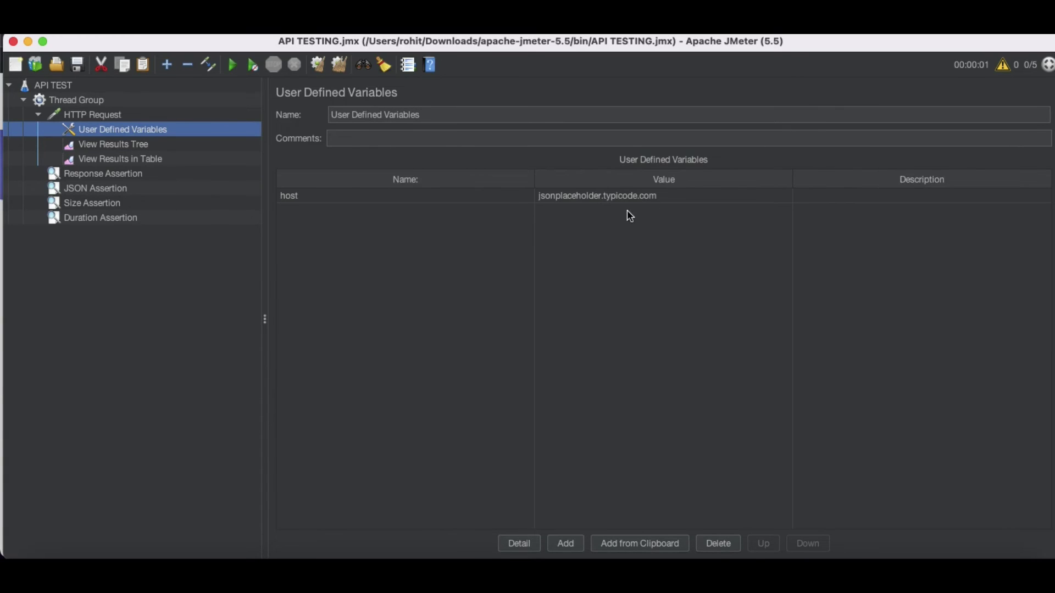
left_click(113, 144)
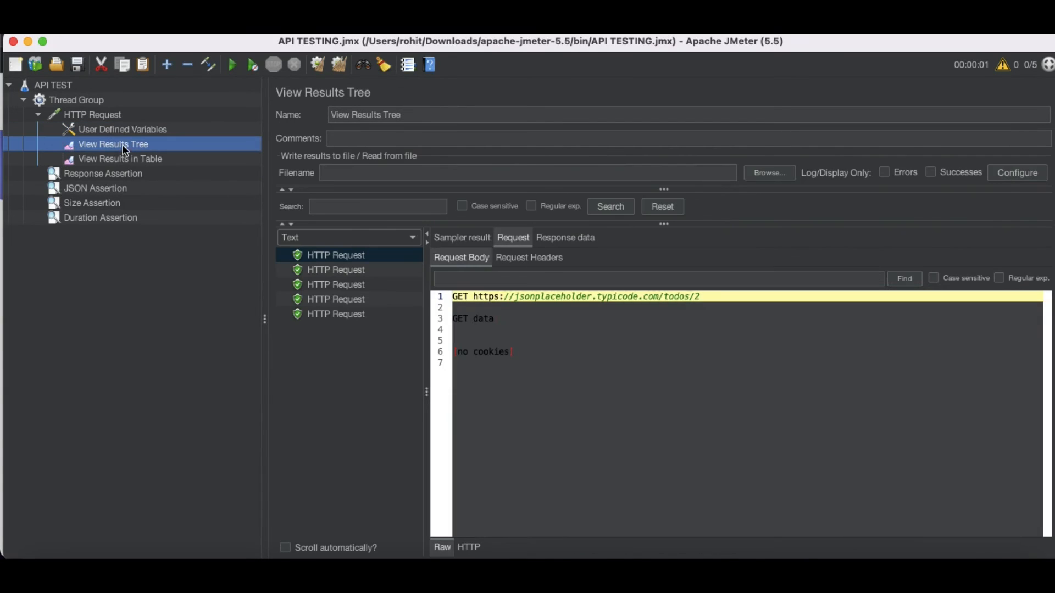
left_click(92, 114)
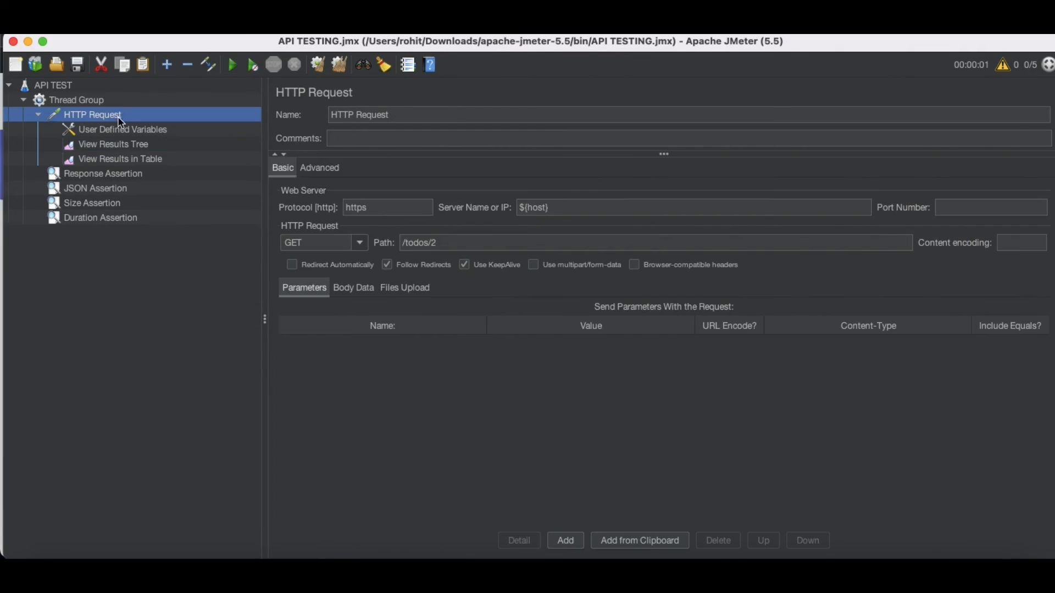
left_click(693, 207)
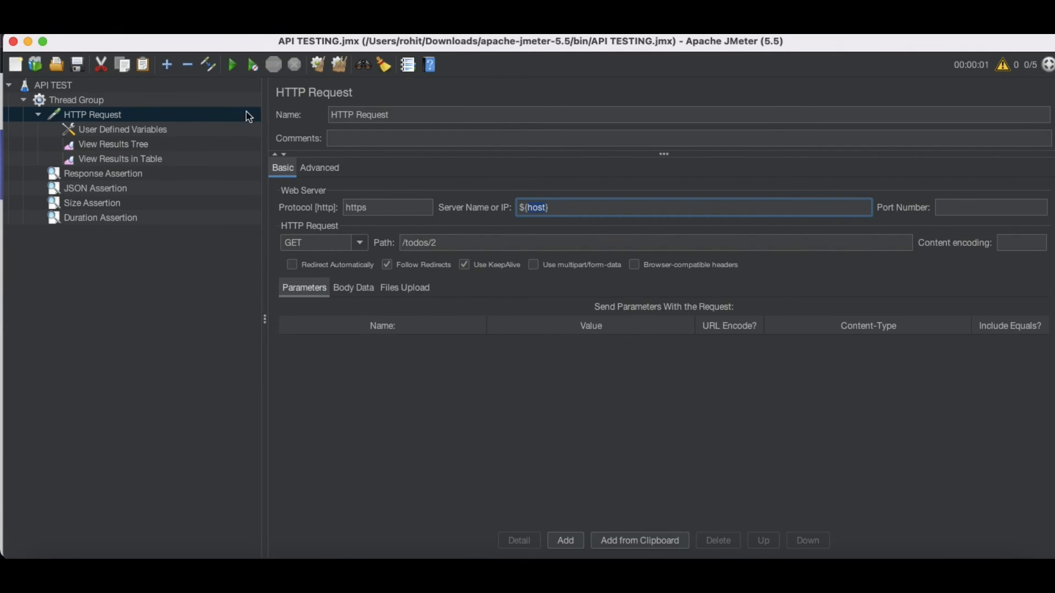
mouse_move(146, 125)
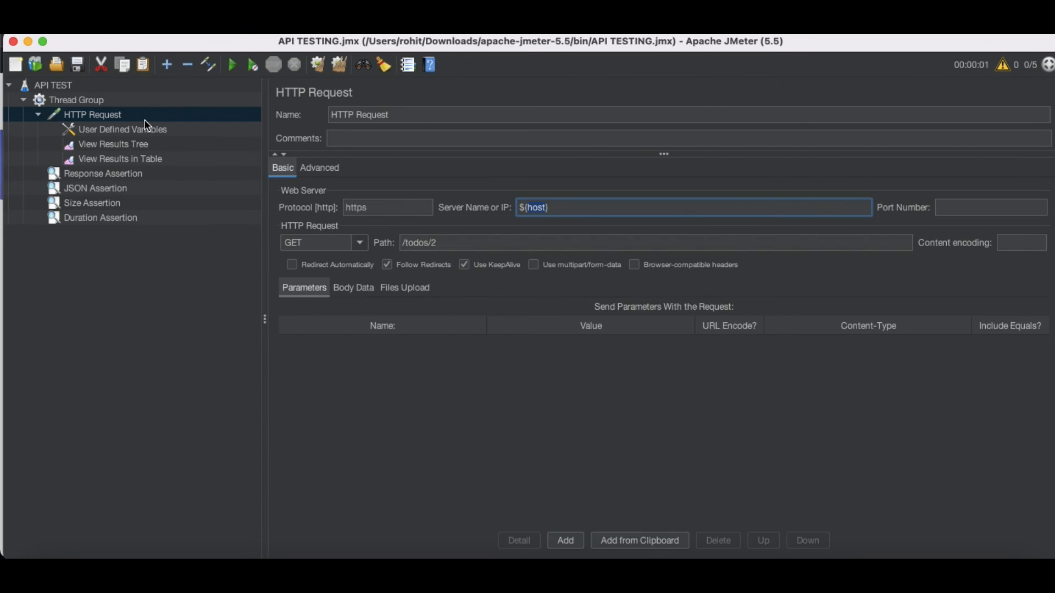
mouse_move(127, 134)
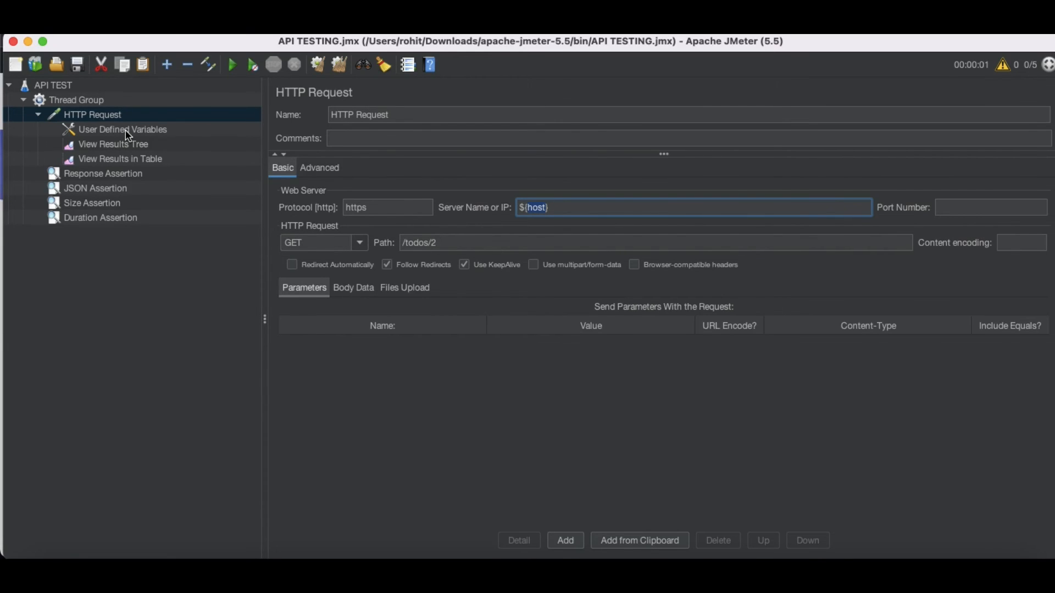
left_click(113, 144)
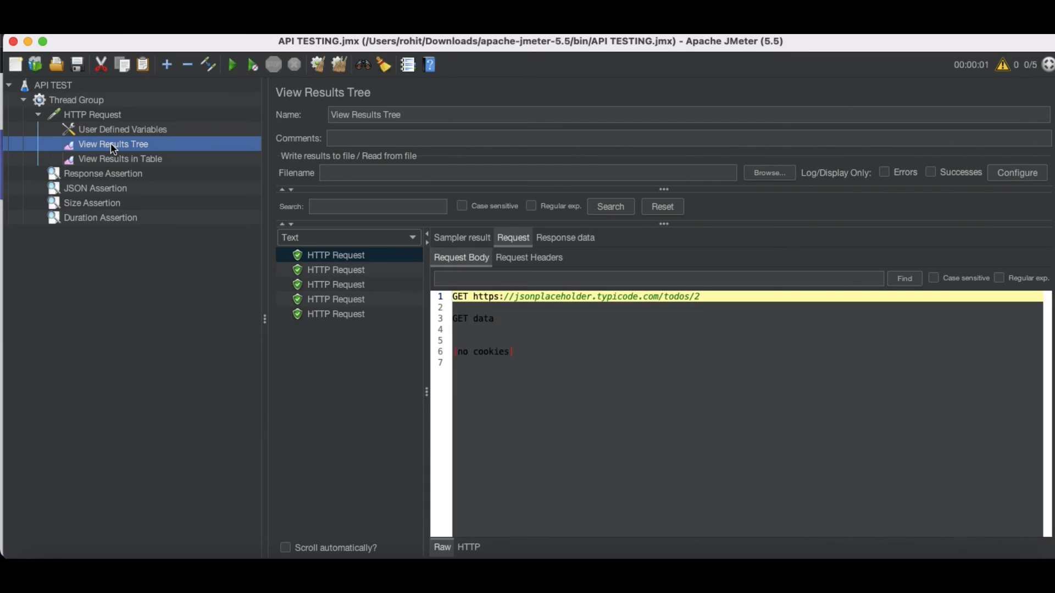
- Rename the sampler to 'HTTP Request ${host}'
left_click(92, 114)
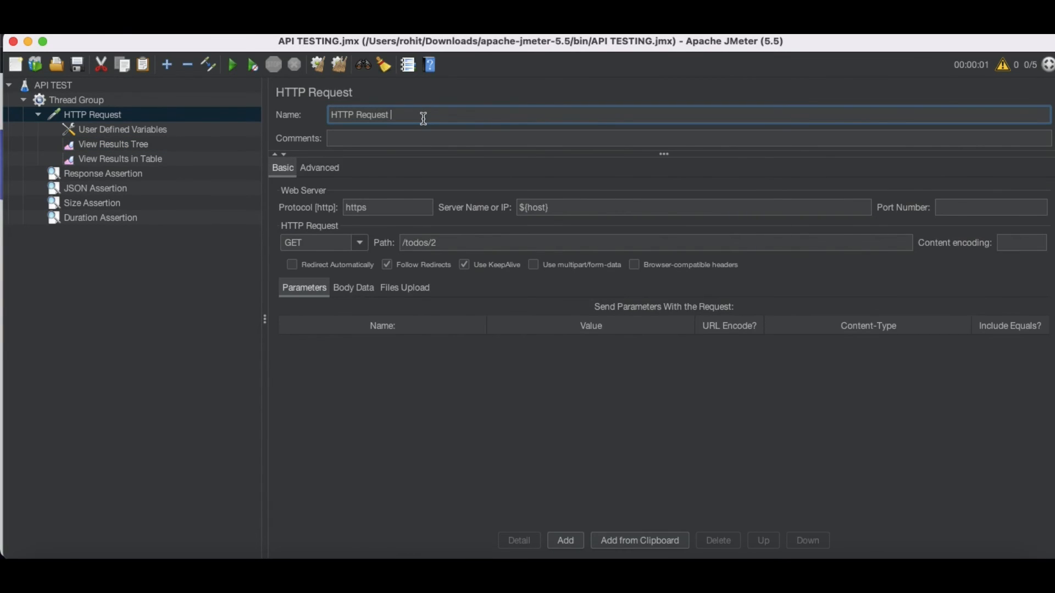
type("${}")
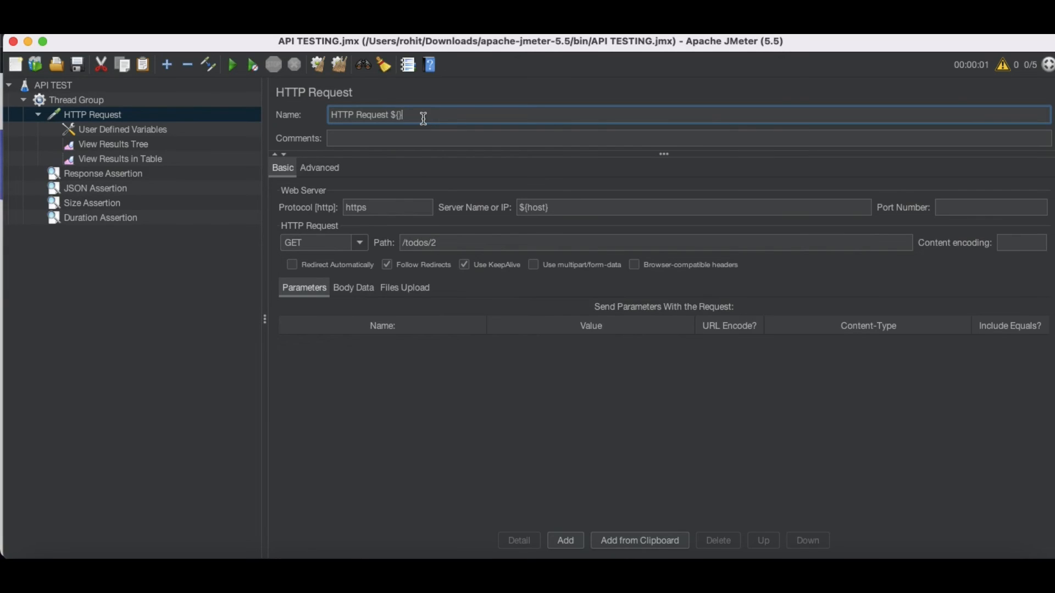
type("host")
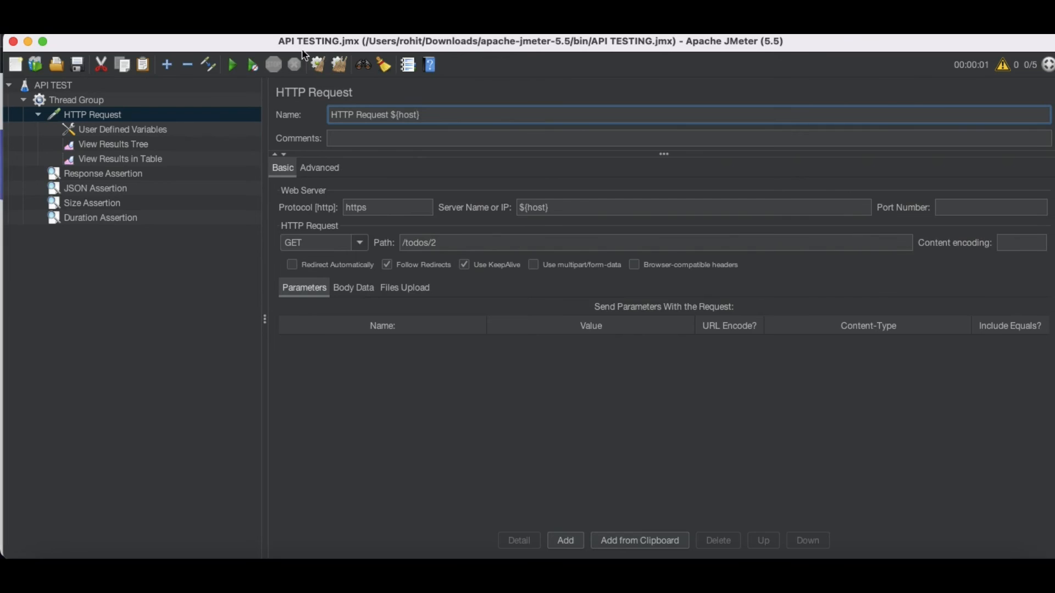
- Rerun the plan and inspect the results, now listed as jsonplaceholder.typicode.com requests with one failing
left_click(231, 65)
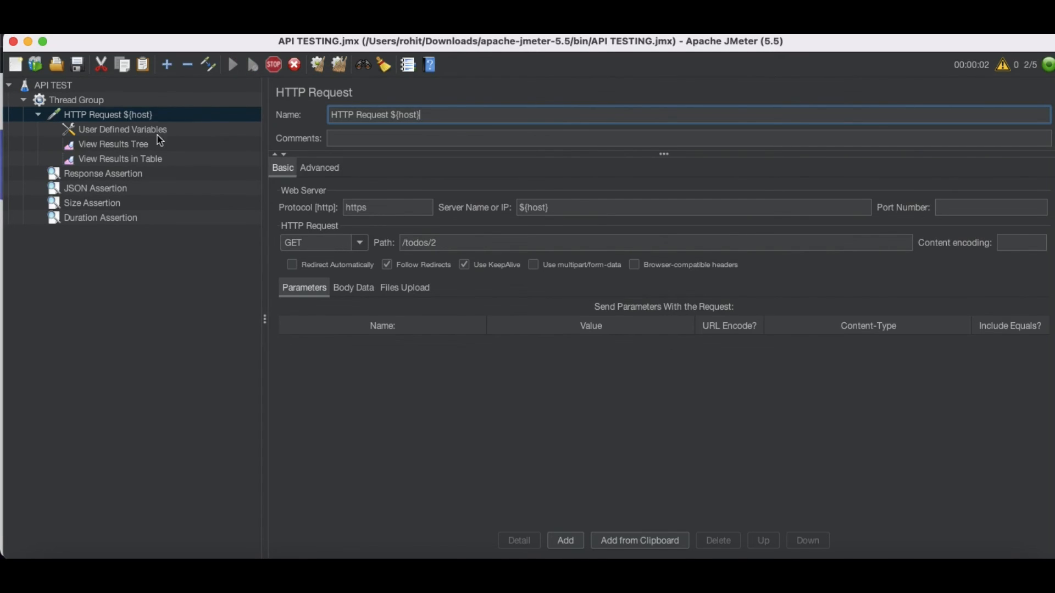
left_click(113, 143)
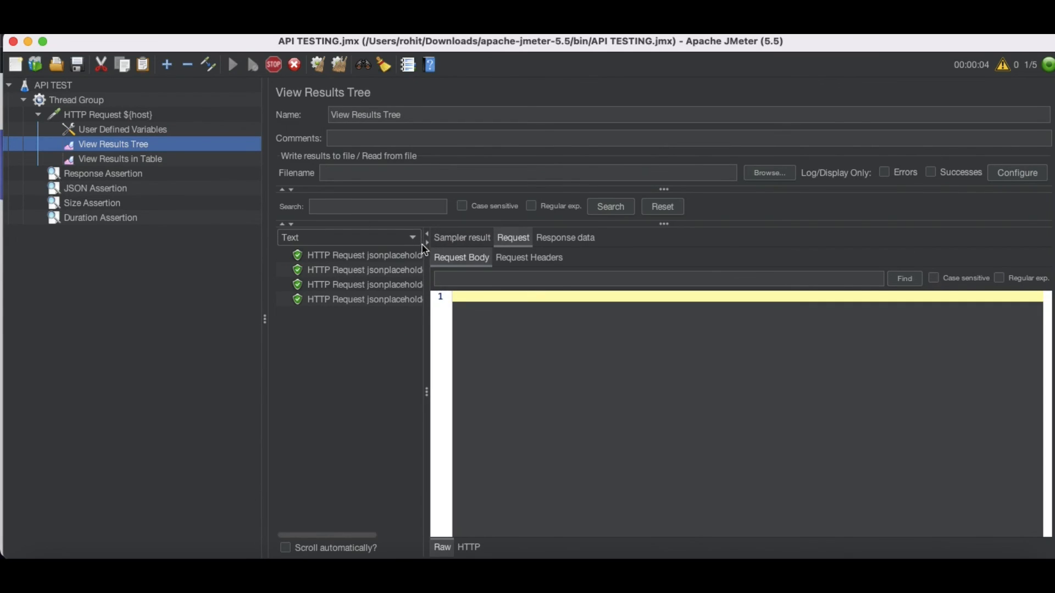
left_click(232, 65)
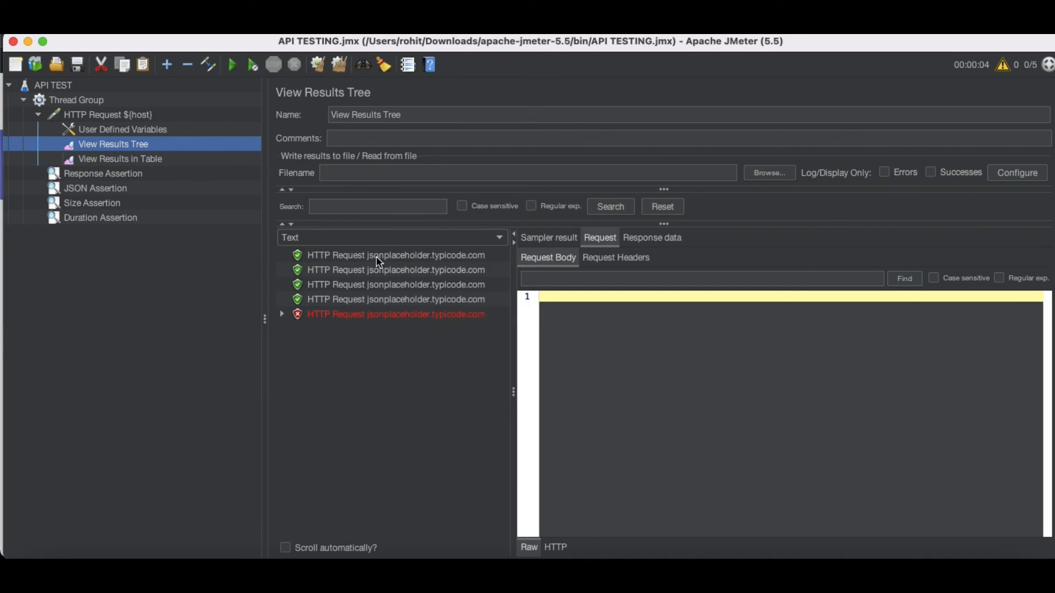
left_click(395, 255)
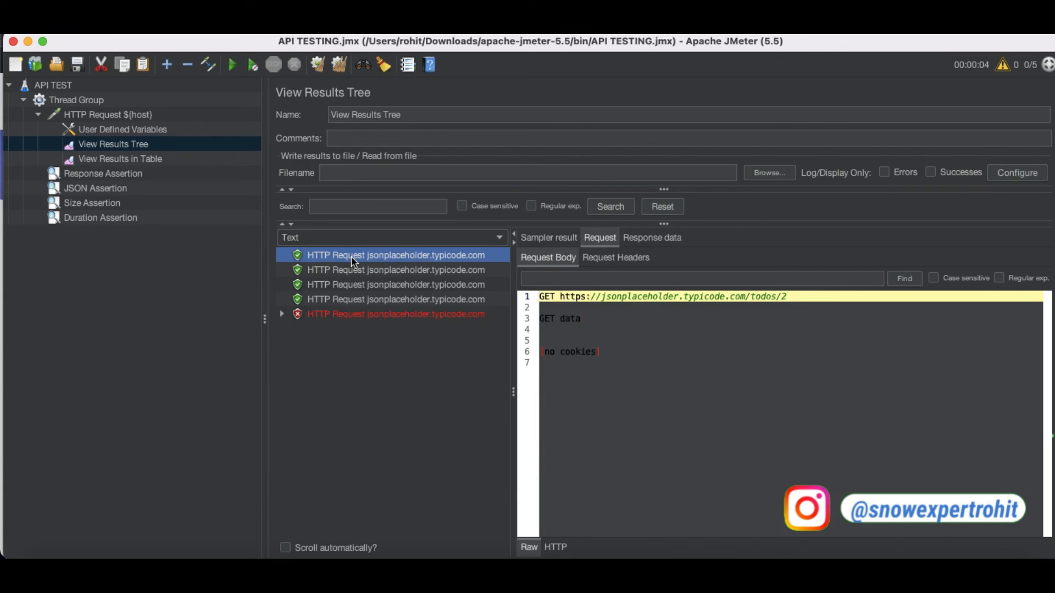
left_click(394, 271)
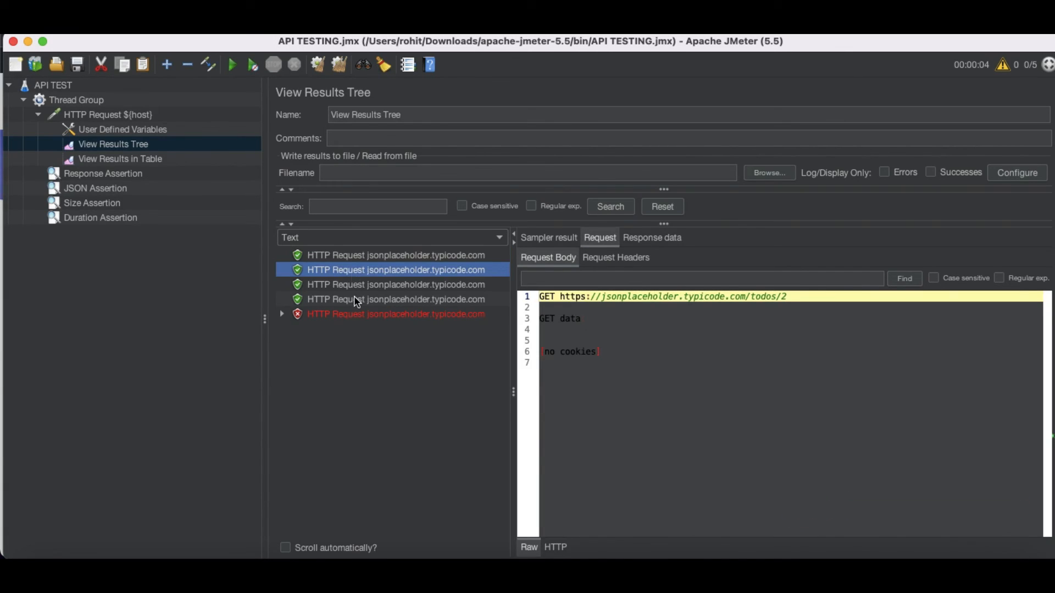
- Review the JSON and Response assertions and the host variable, returning to the HTTP Request with server ${host}, path /todos/2
left_click(96, 188)
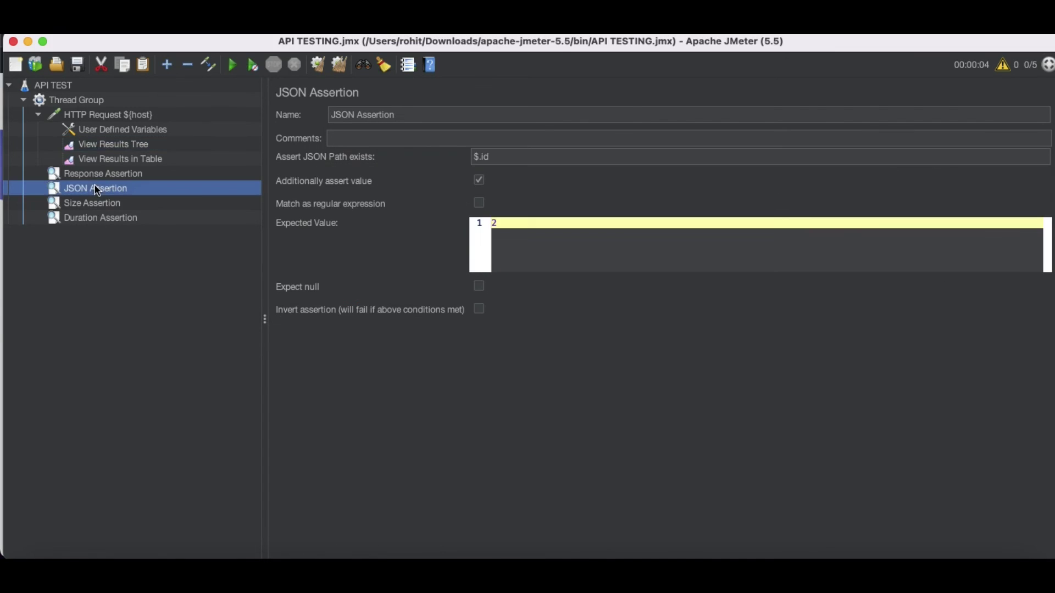
left_click(103, 173)
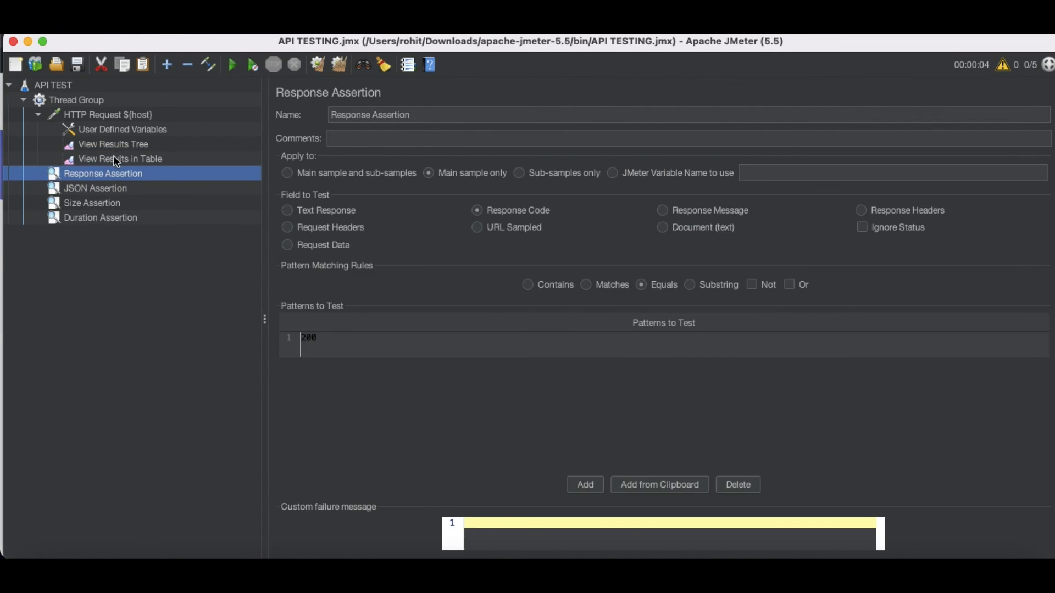
left_click(122, 129)
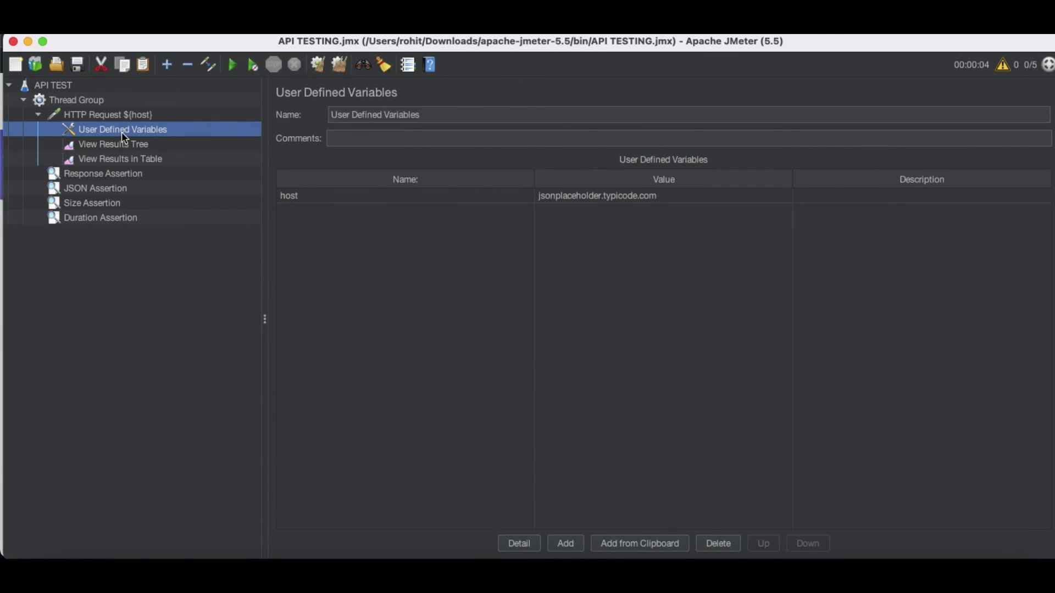
mouse_move(124, 116)
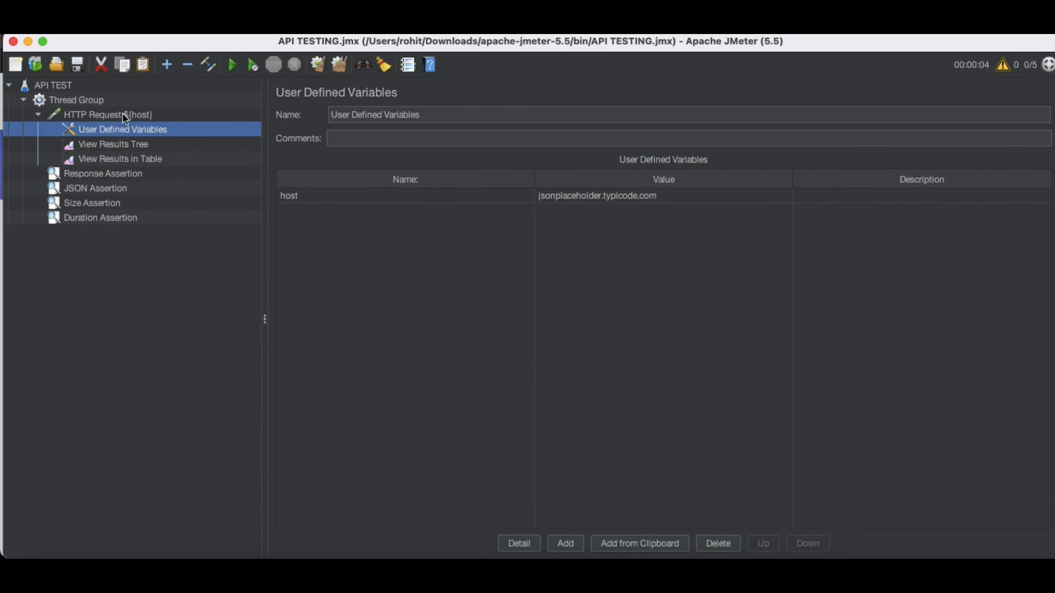
left_click(107, 115)
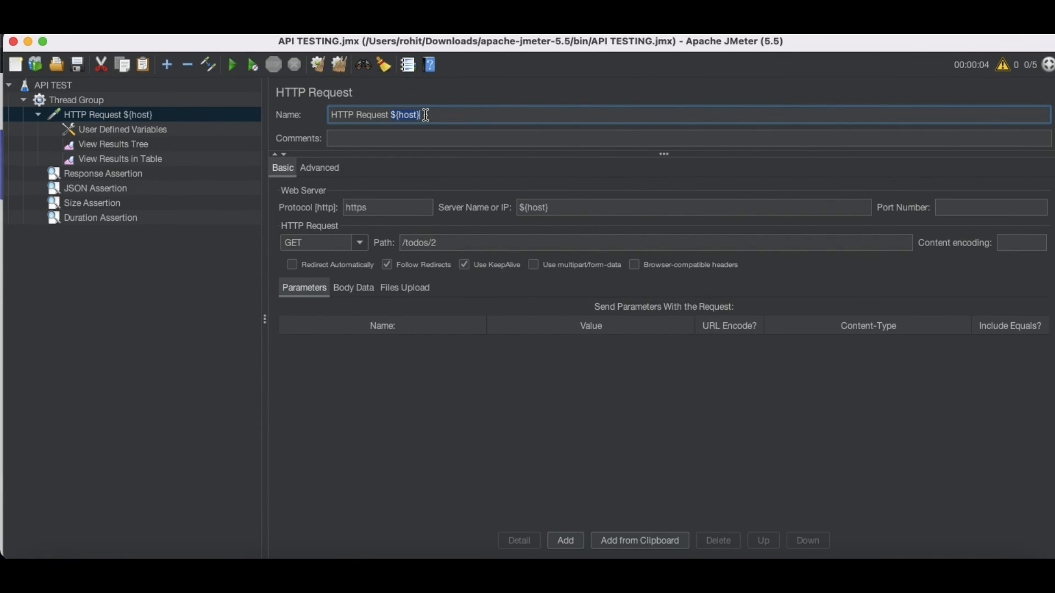
left_click(122, 130)
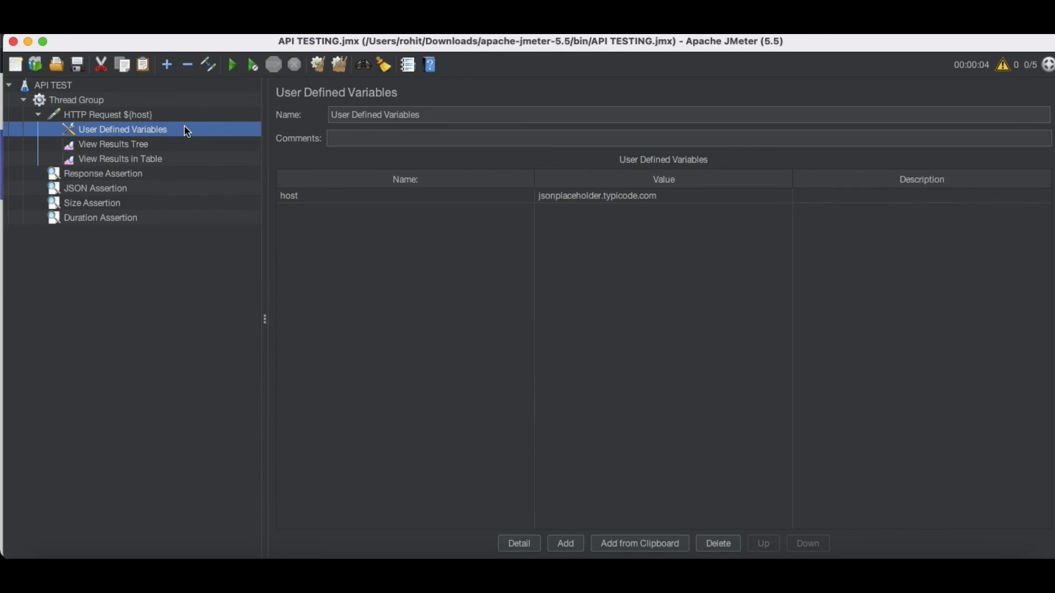
mouse_move(595, 209)
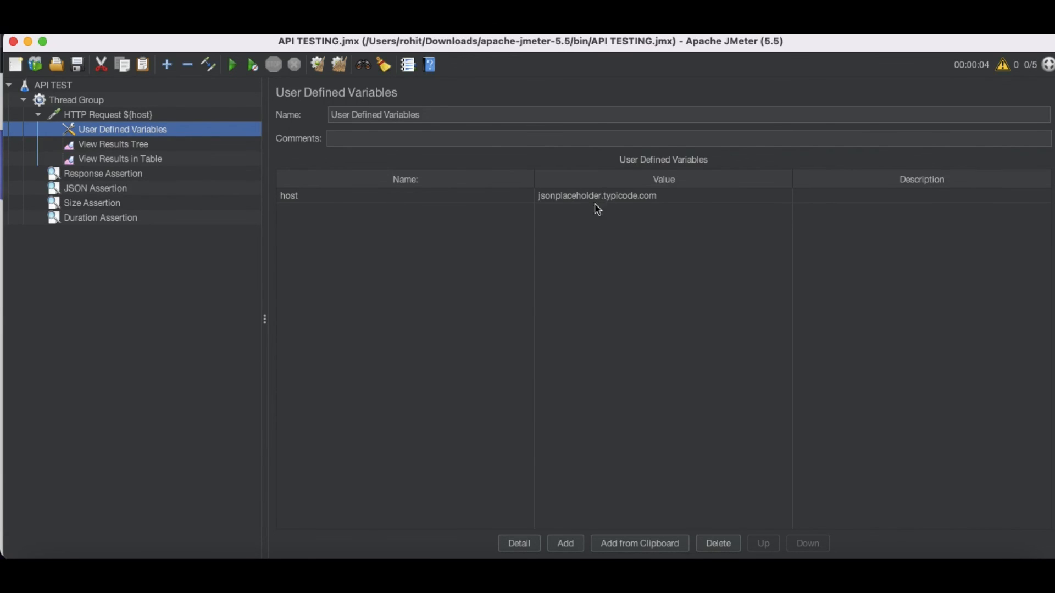
mouse_move(588, 205)
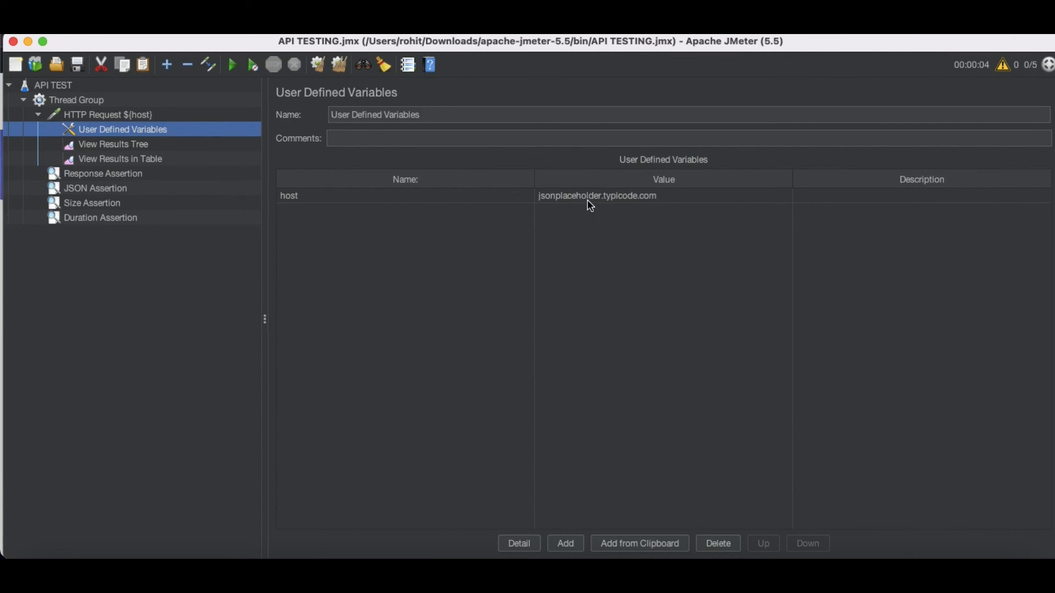
mouse_move(368, 197)
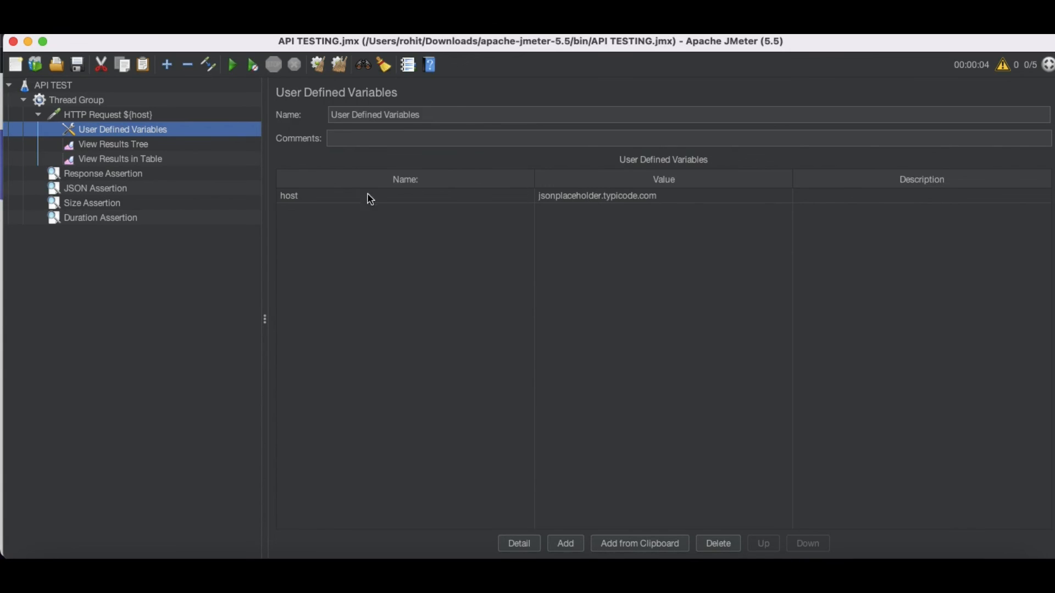
mouse_move(325, 205)
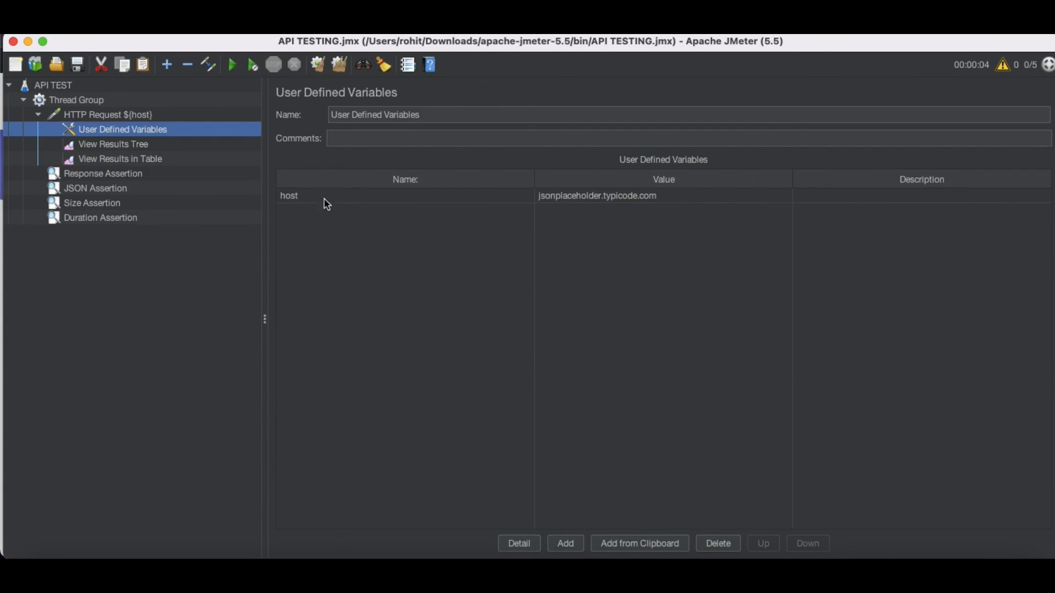
left_click(107, 114)
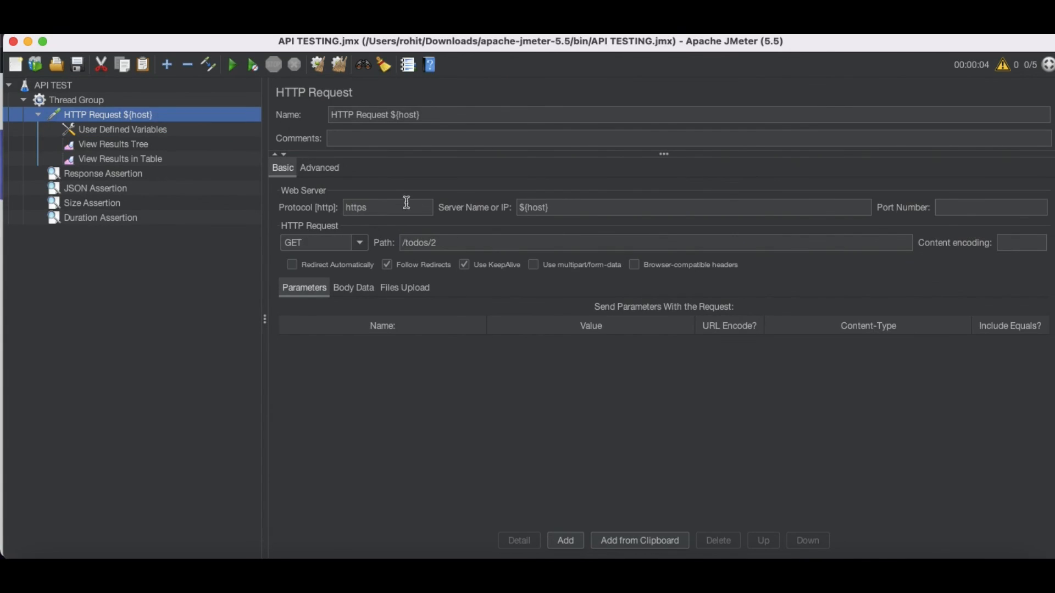
mouse_move(543, 199)
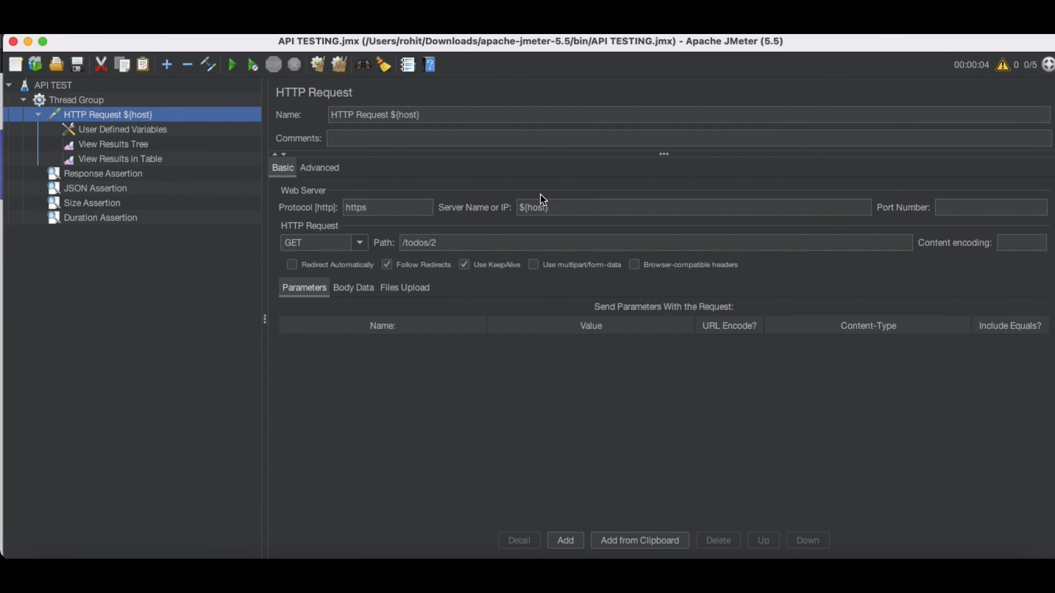